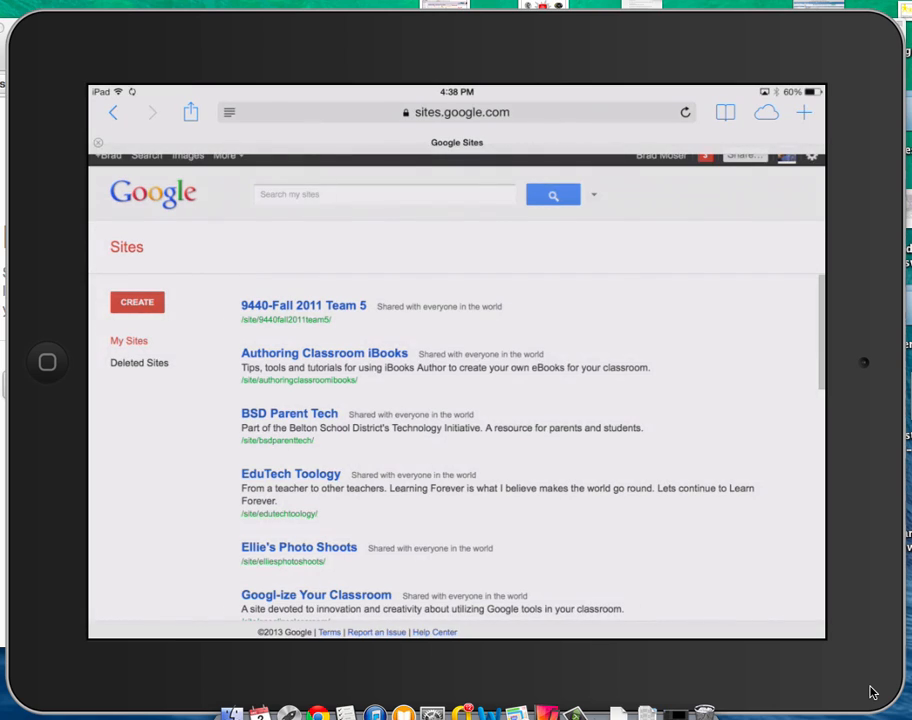
# Step: Begin a new site from My Sites and name it 'Creating a Website with an iPad'
pyautogui.scroll(-3)
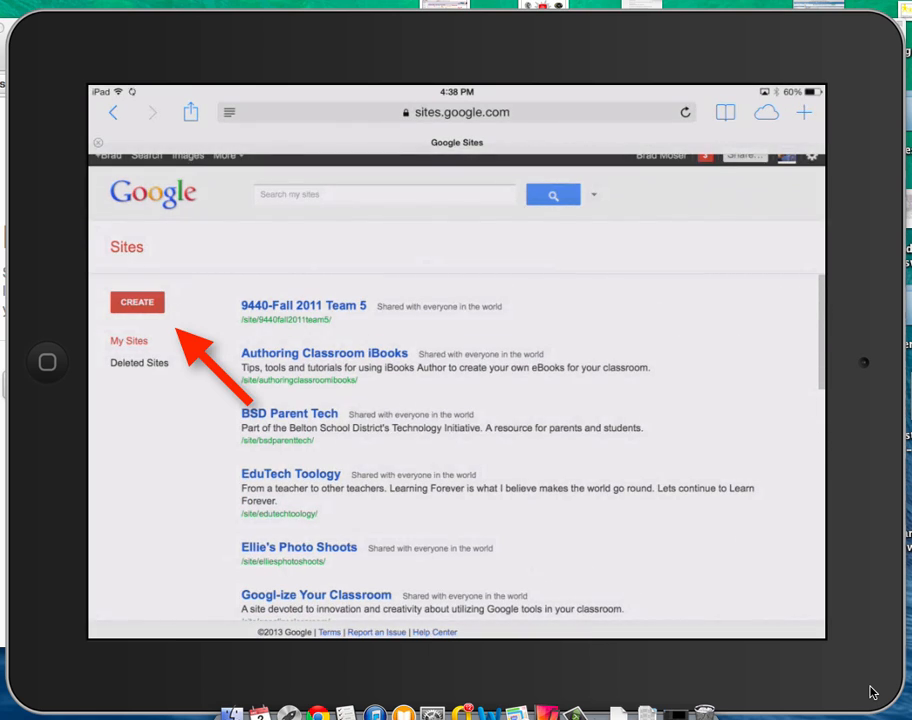
pyautogui.click(136, 302)
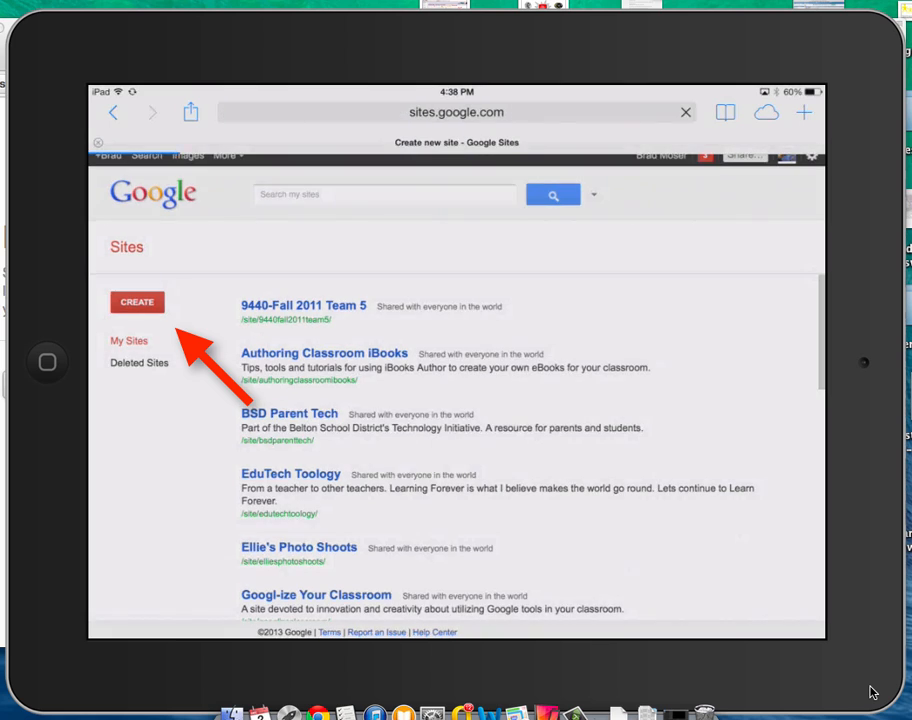
pyautogui.click(135, 301)
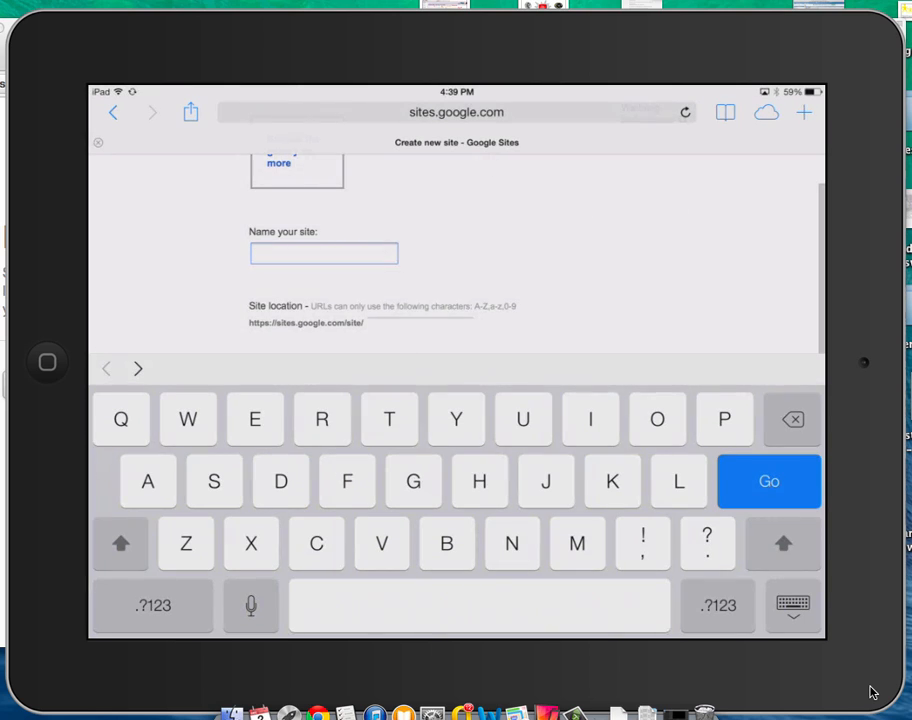
pyautogui.write('Web')
pyautogui.write('Crea')
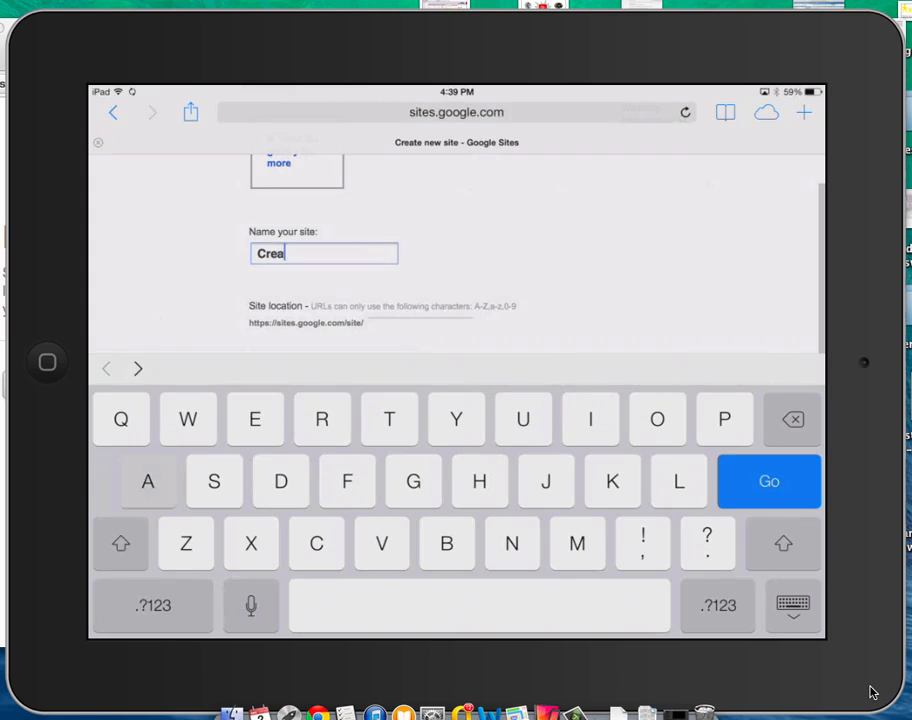
pyautogui.write('ting a')
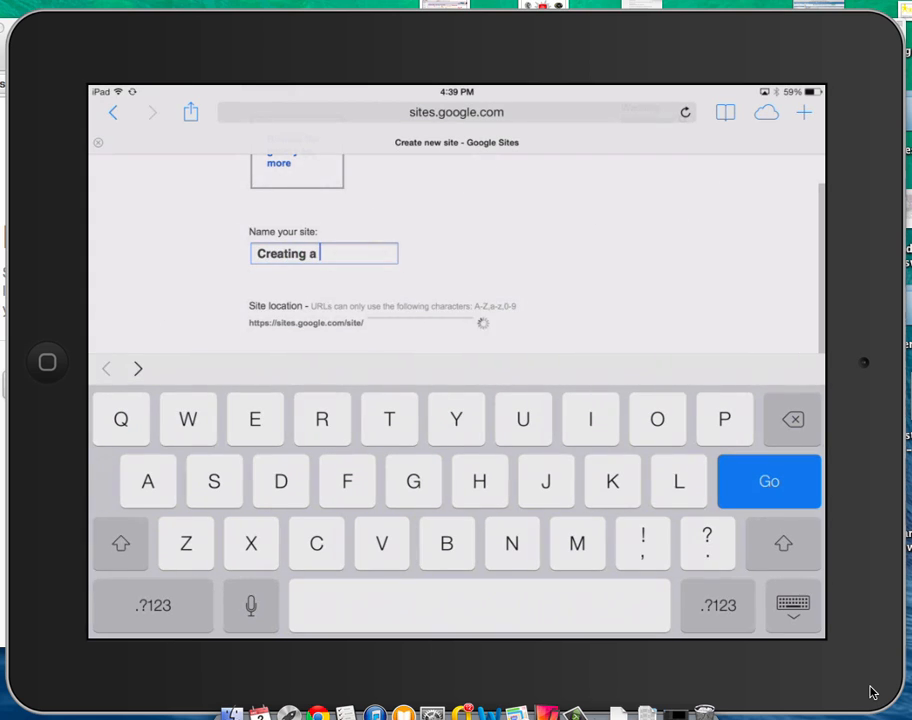
pyautogui.write('Website with an')
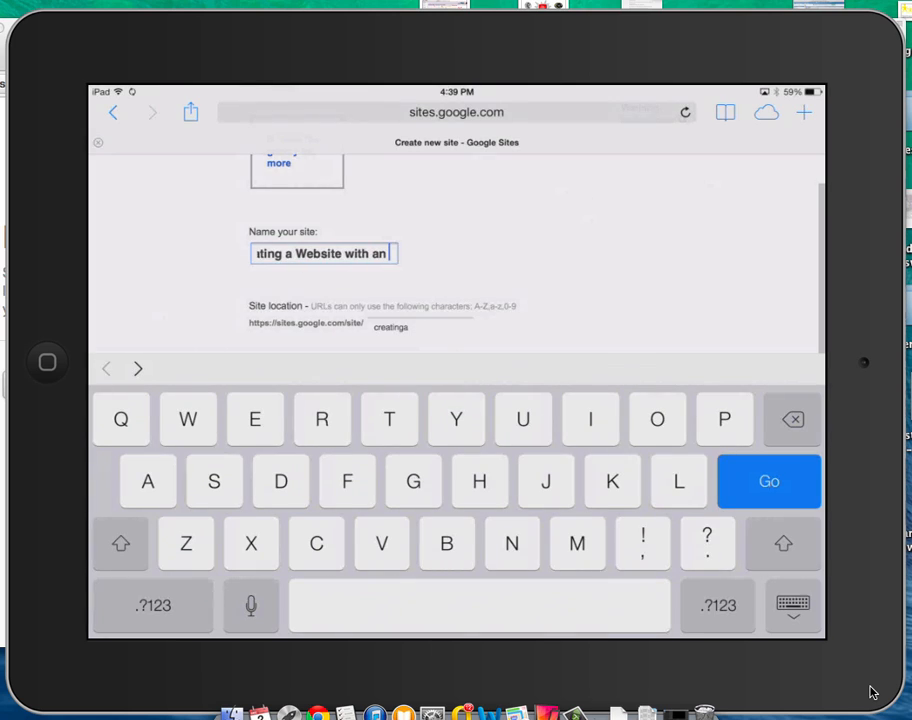
pyautogui.write('iPad')
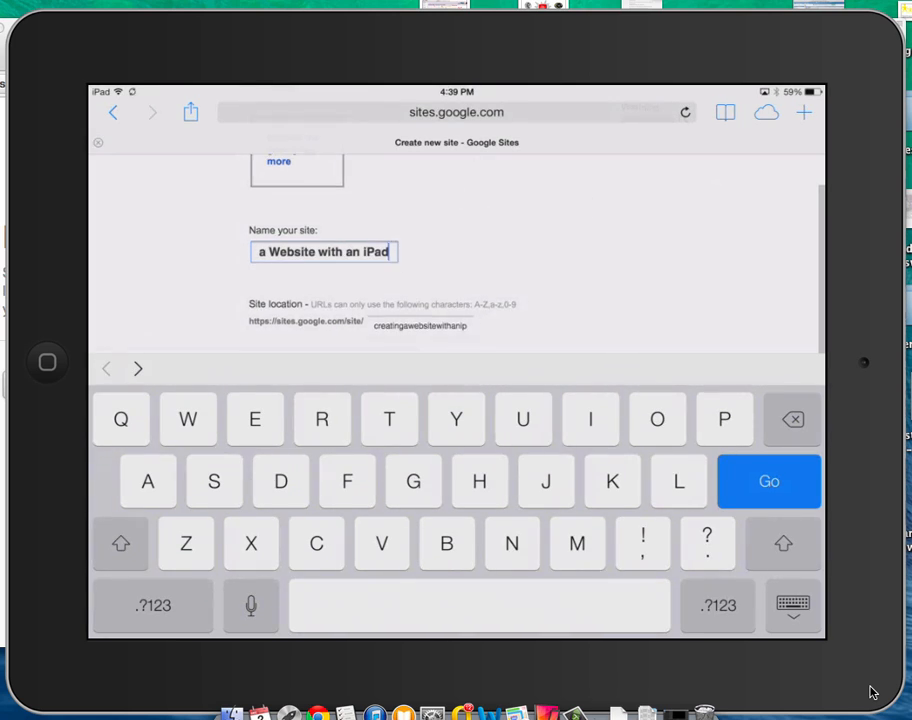
pyautogui.scroll(-3)
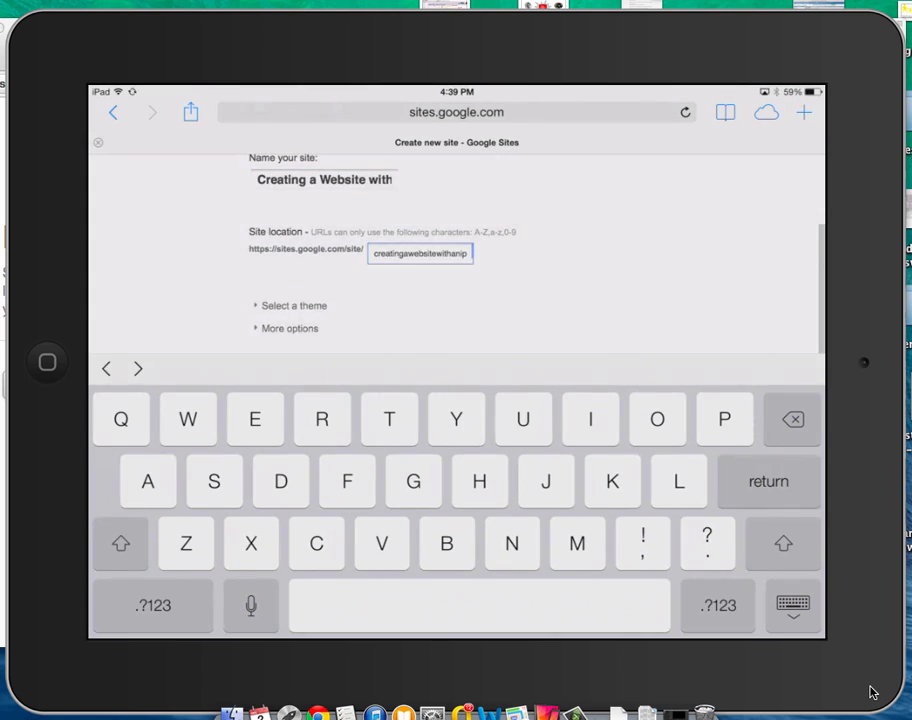
# Step: Browse the theme thumbnails and pick the Tron theme for the site
pyautogui.scroll(-3)
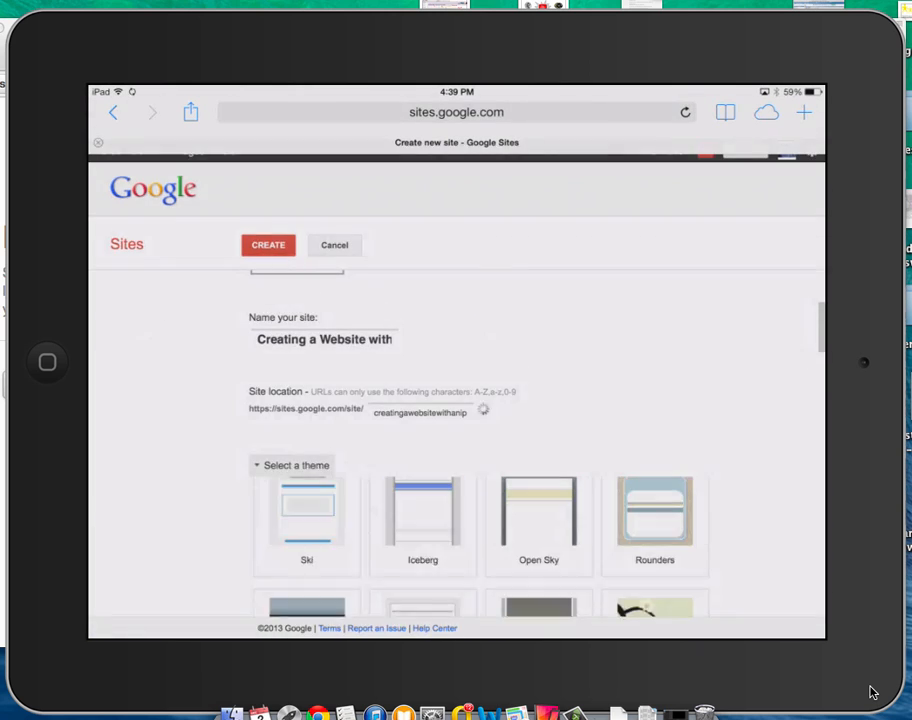
pyautogui.scroll(-3)
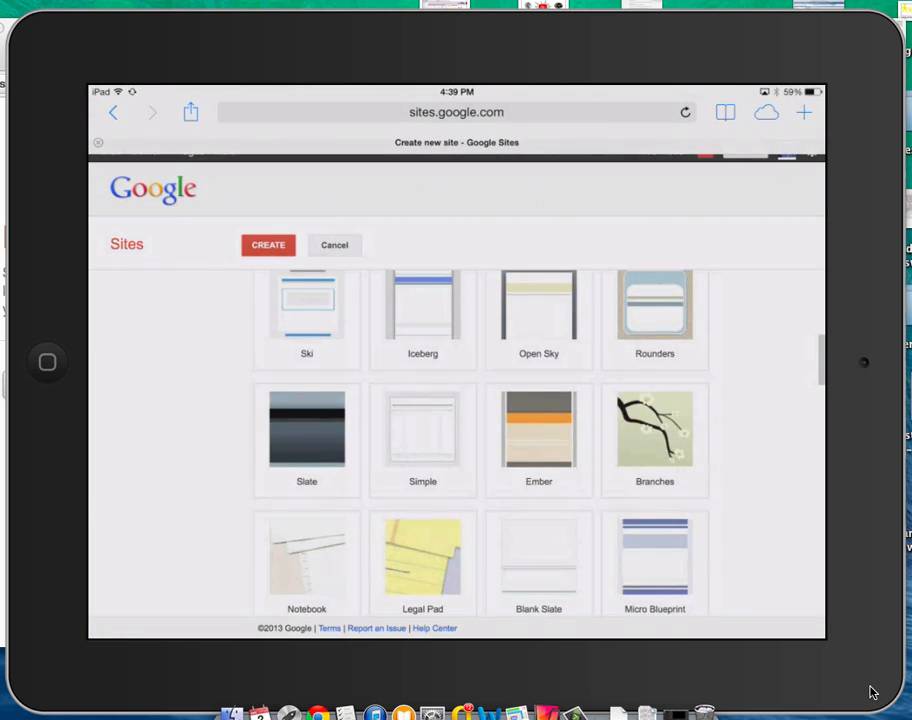
pyautogui.scroll(-3)
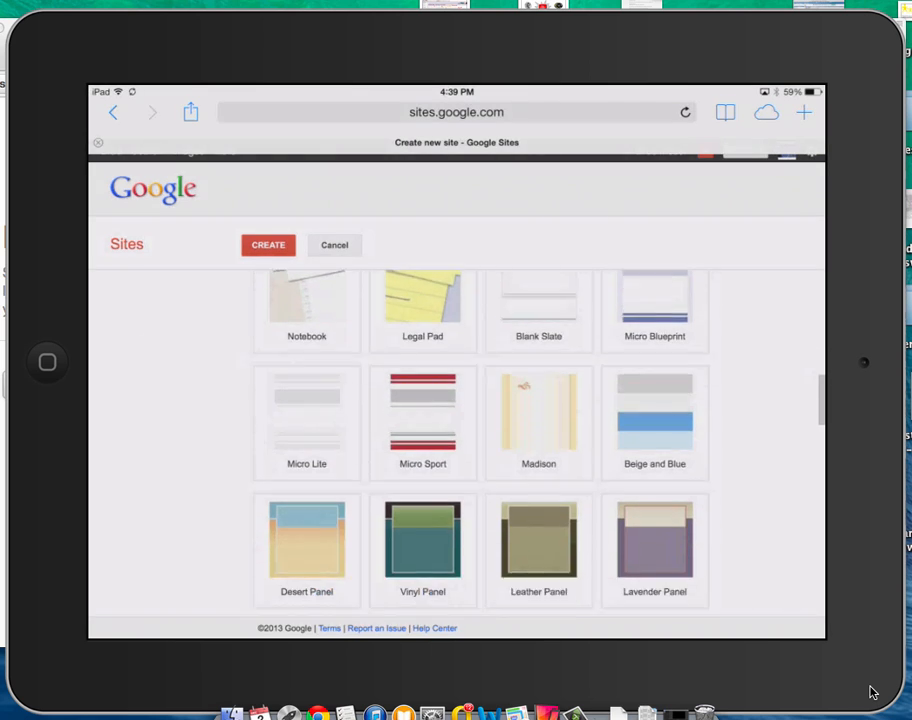
pyautogui.scroll(-3)
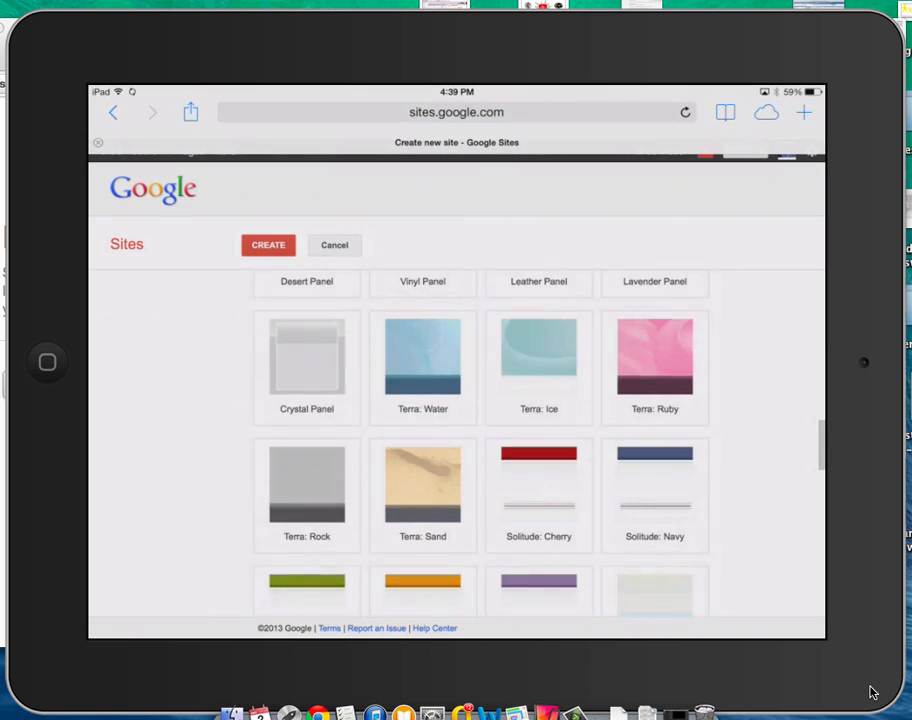
pyautogui.scroll(-3)
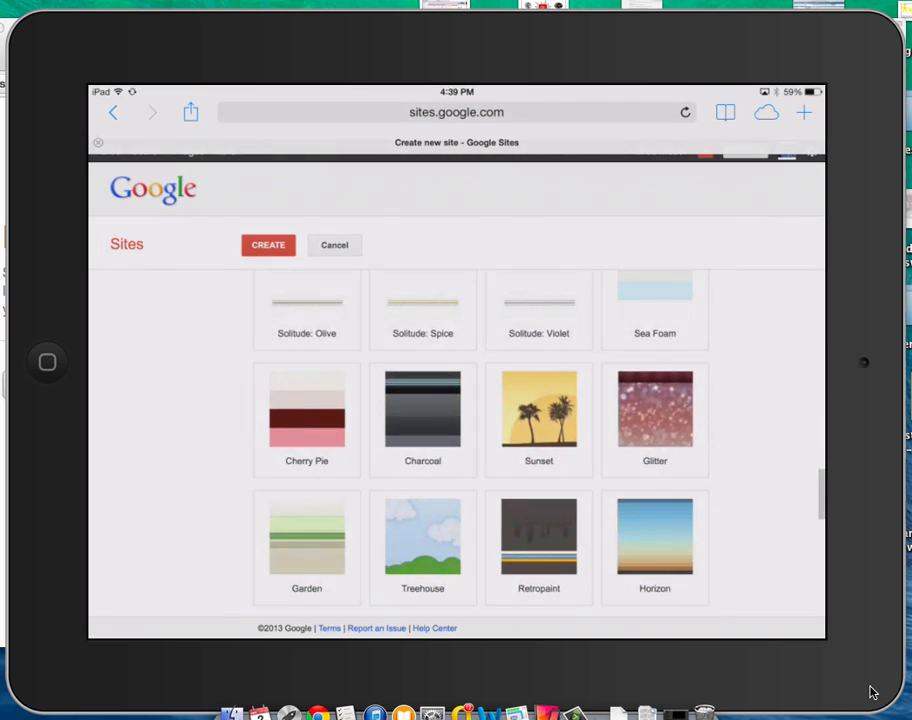
pyautogui.scroll(-3)
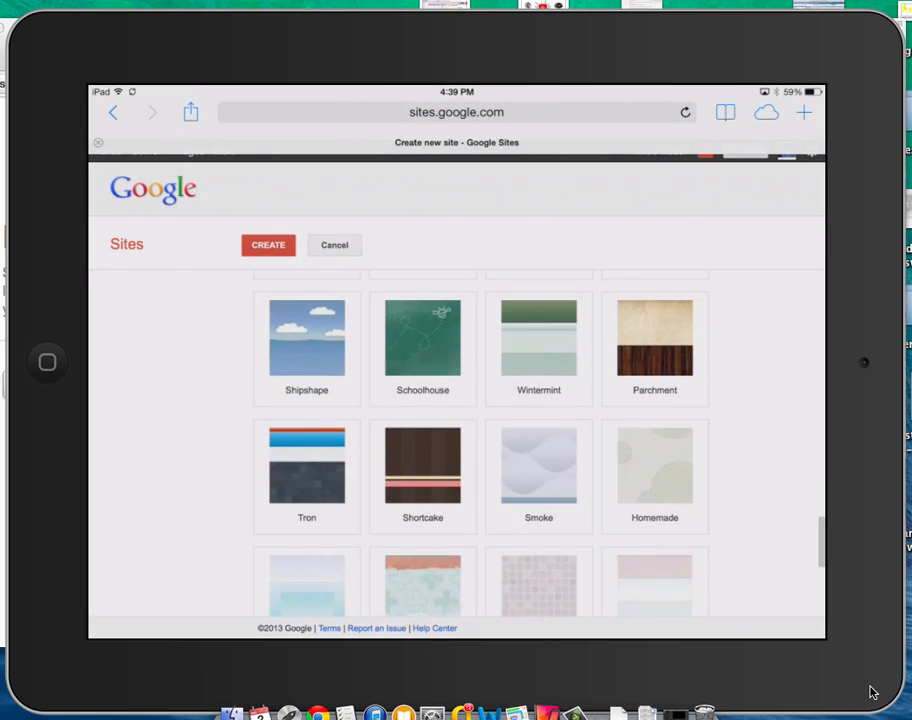
pyautogui.click(306, 470)
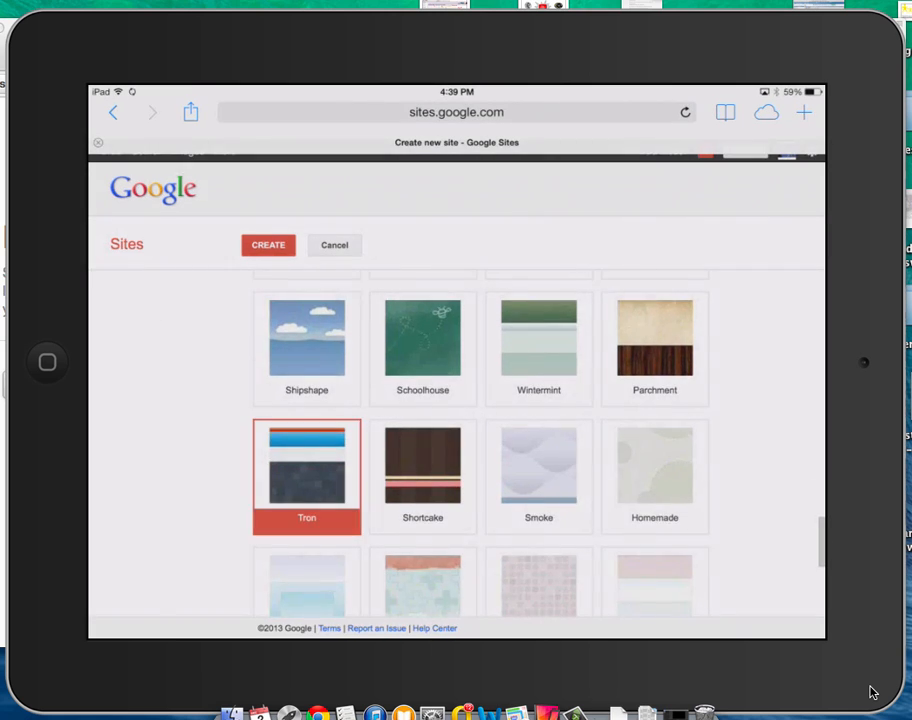
pyautogui.scroll(-3)
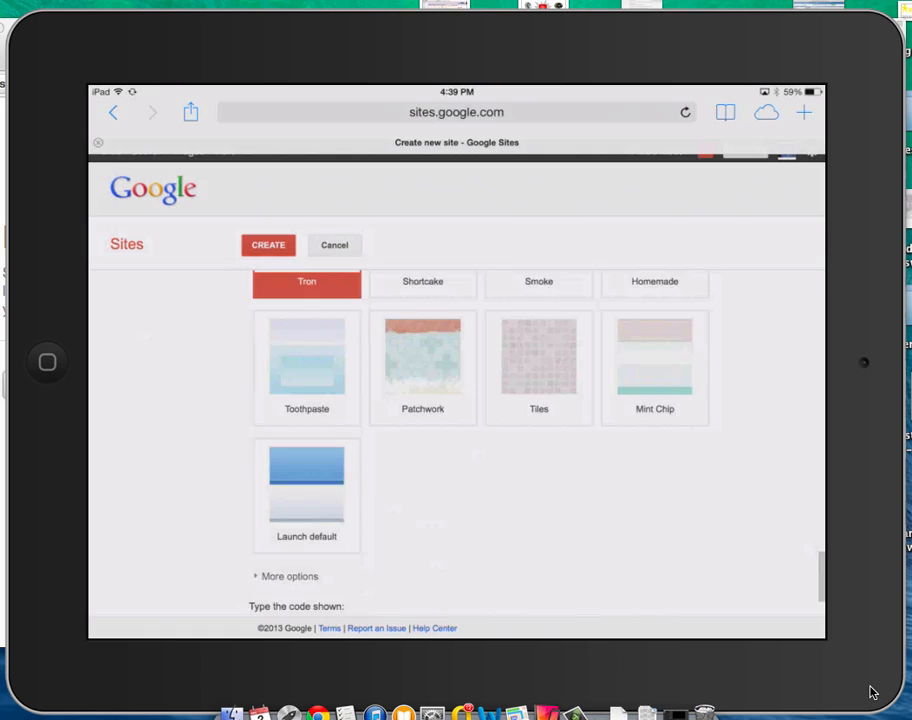
pyautogui.scroll(-3)
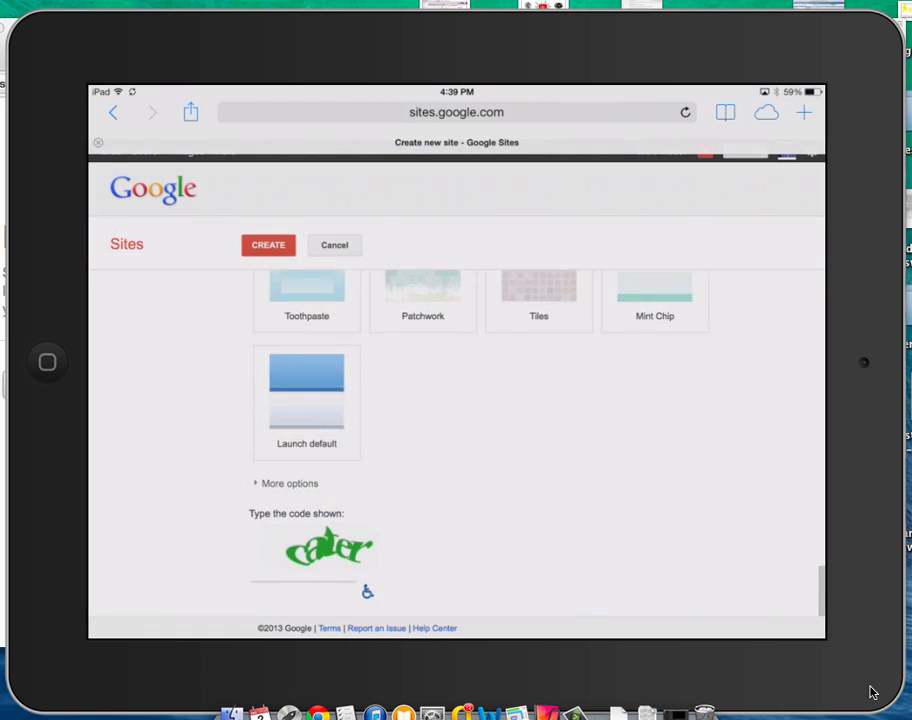
# Step: Enter the verification code 'Ca' and create the site
pyautogui.click(305, 305)
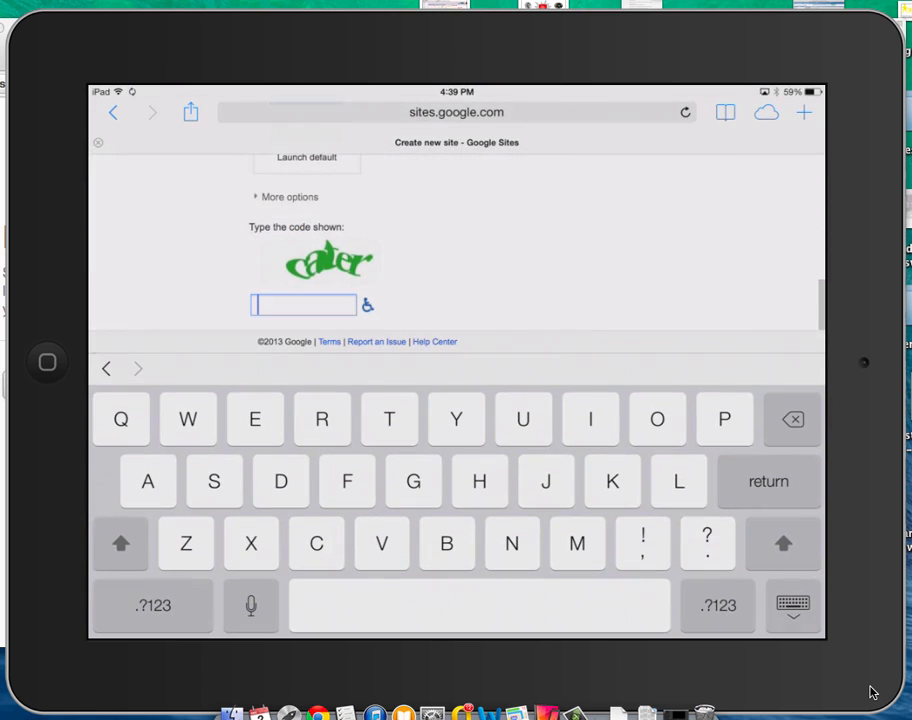
pyautogui.write('Ca')
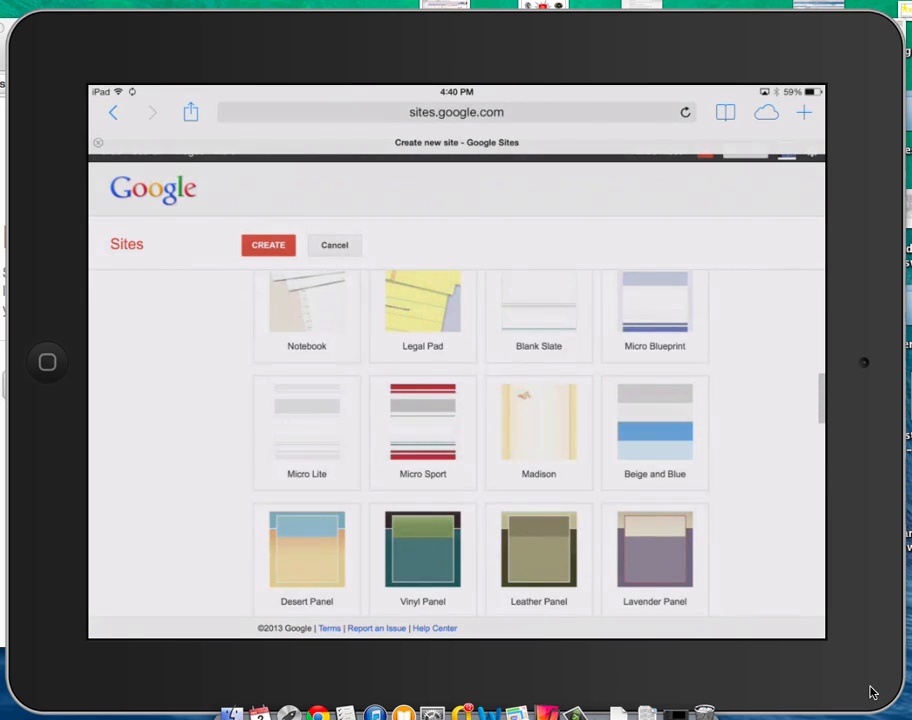
pyautogui.click(268, 245)
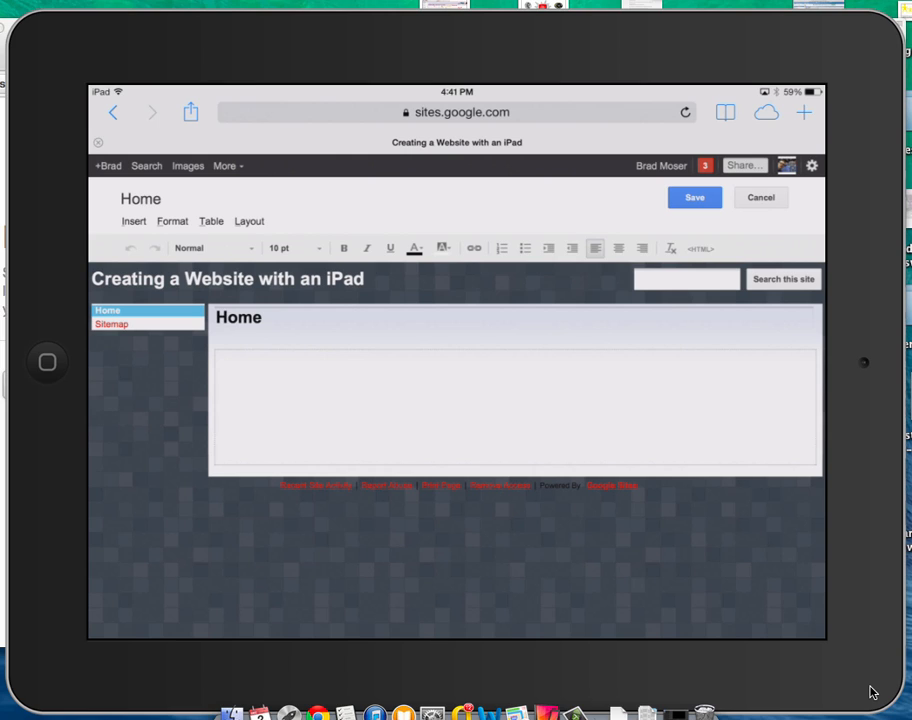
# Step: Switch the Home page layout to Two column below the full-width section
pyautogui.click(490, 390)
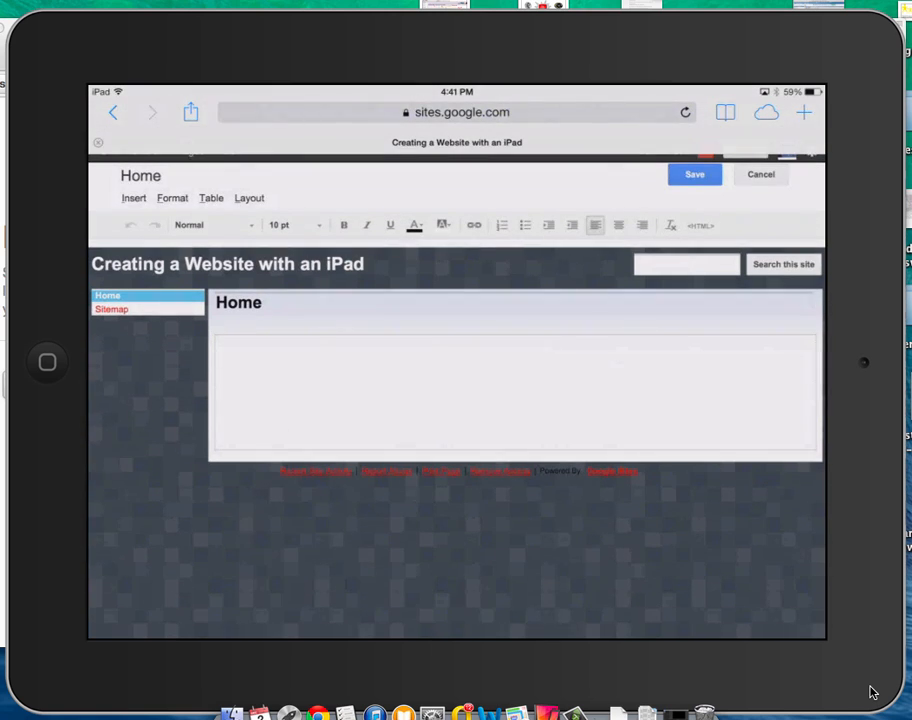
pyautogui.click(249, 197)
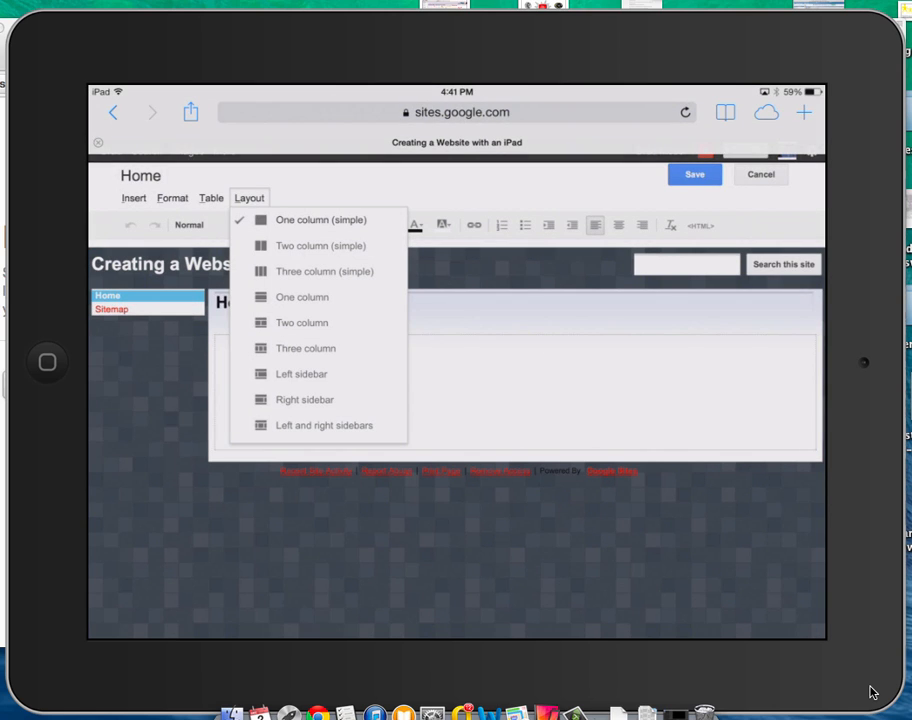
pyautogui.click(301, 322)
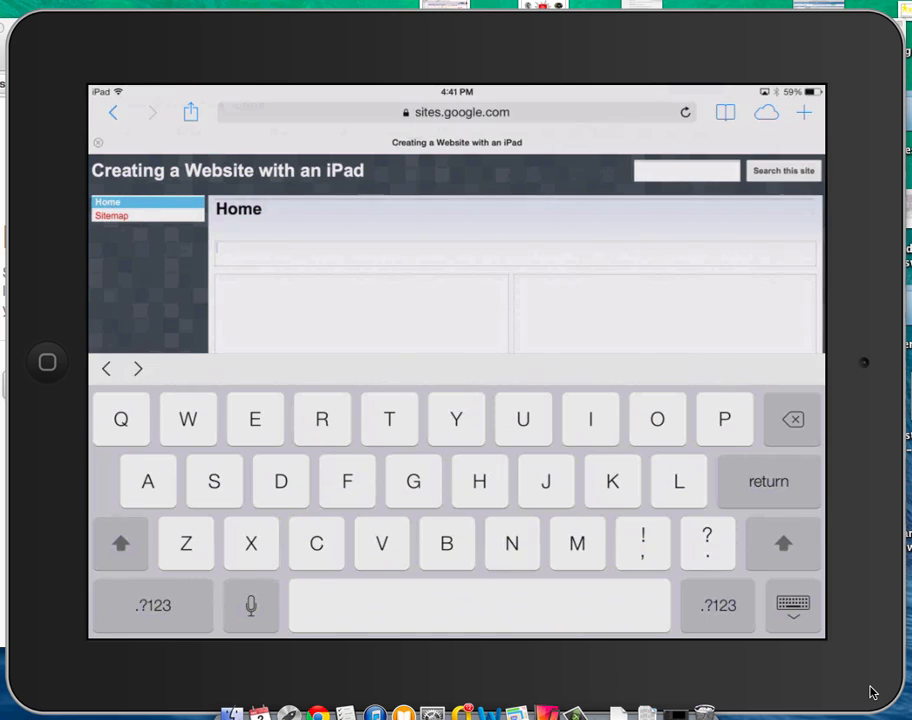
pyautogui.scroll(-3)
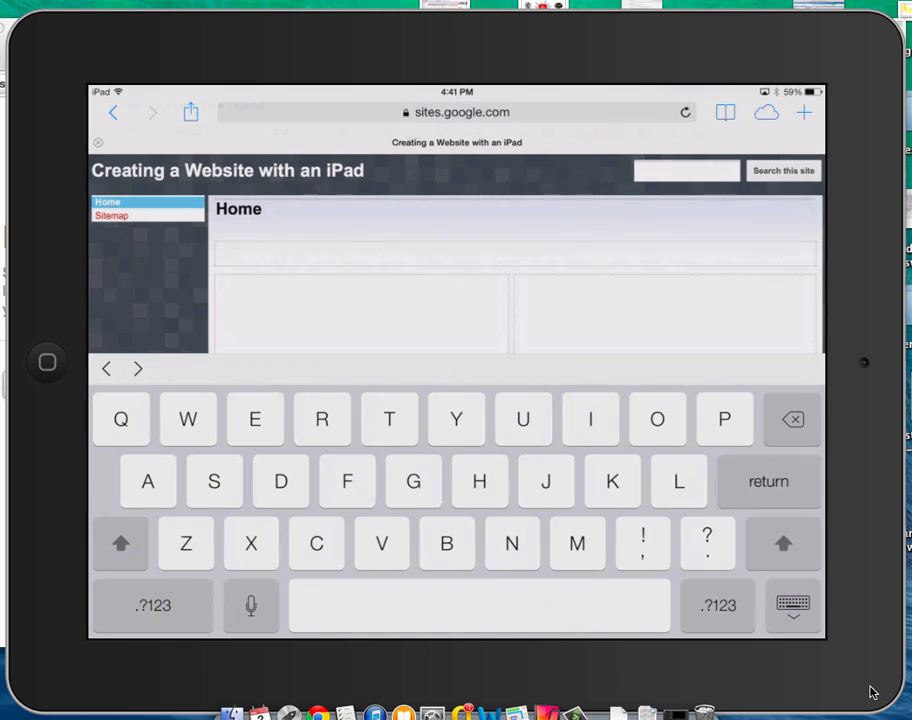
# Step: Type 'Here is how you create a website.' into the Home page's top section
pyautogui.write('Here is how you create a we')
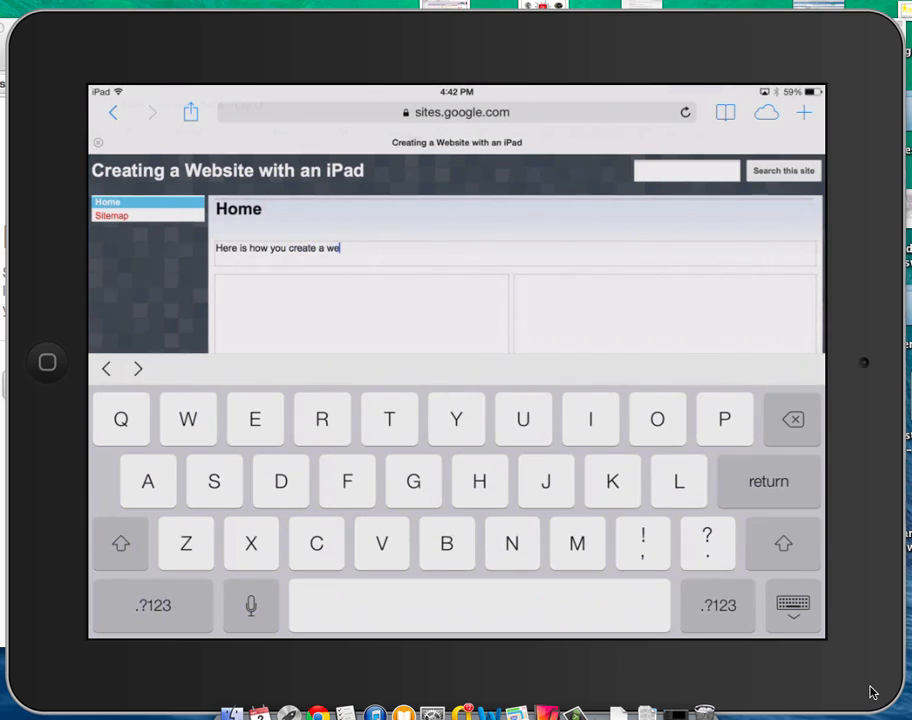
pyautogui.write('bsite.')
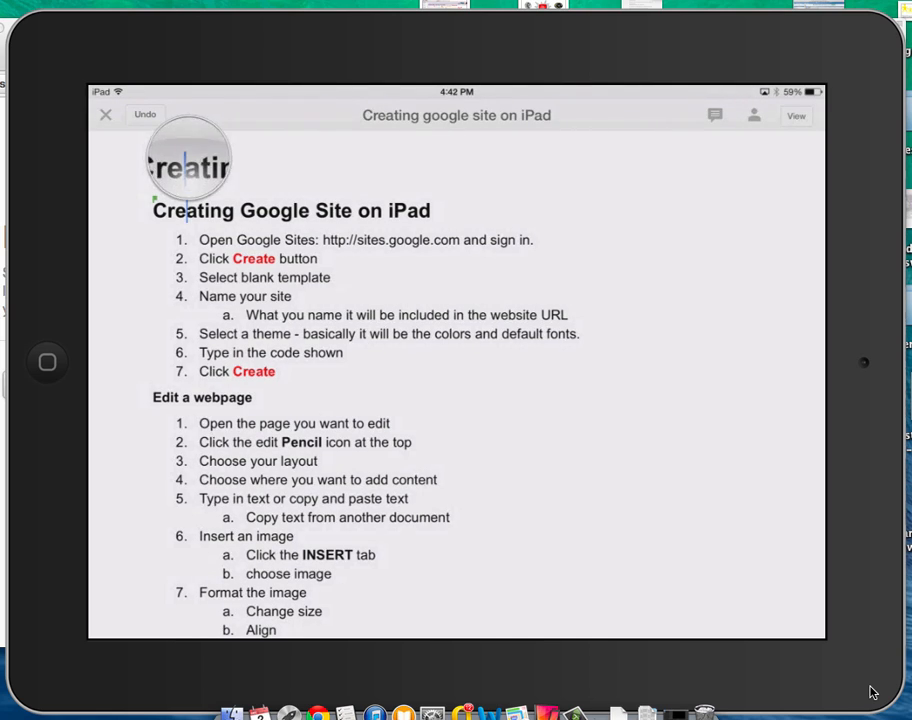
# Step: Select the site-creation steps in the instructions document for copying
pyautogui.doubleClick(192, 210)
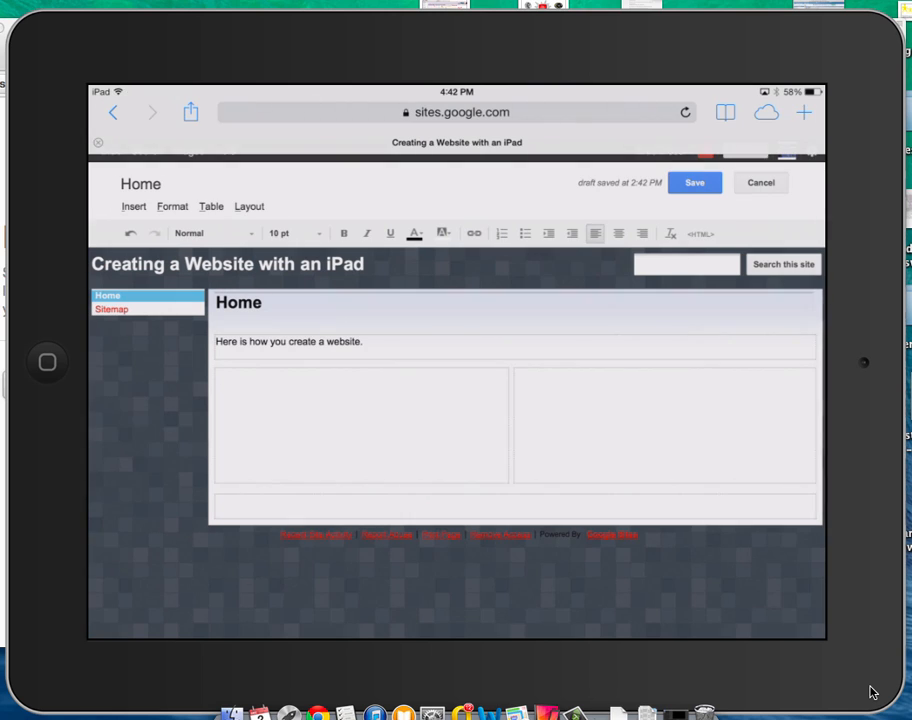
# Step: Paste the copied steps into the left column and select the pasted lines
pyautogui.click(360, 425)
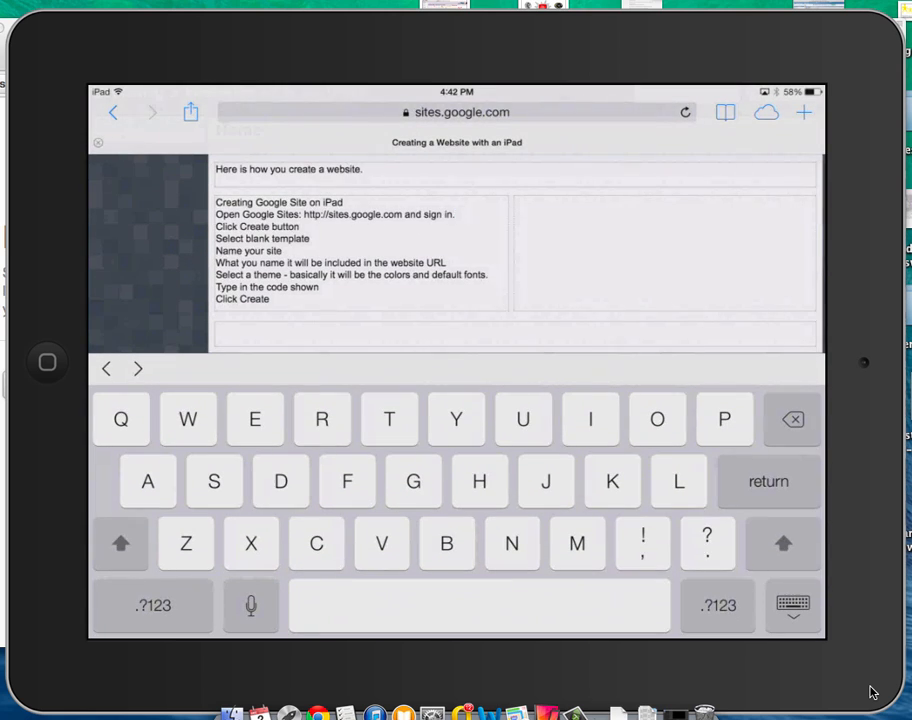
pyautogui.click(237, 175)
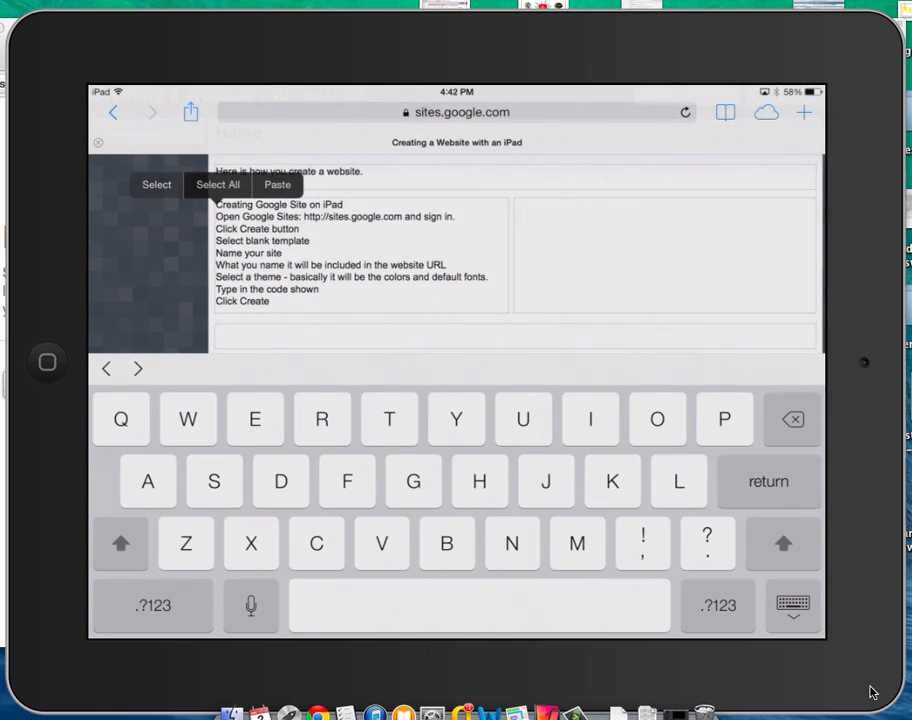
pyautogui.click(217, 184)
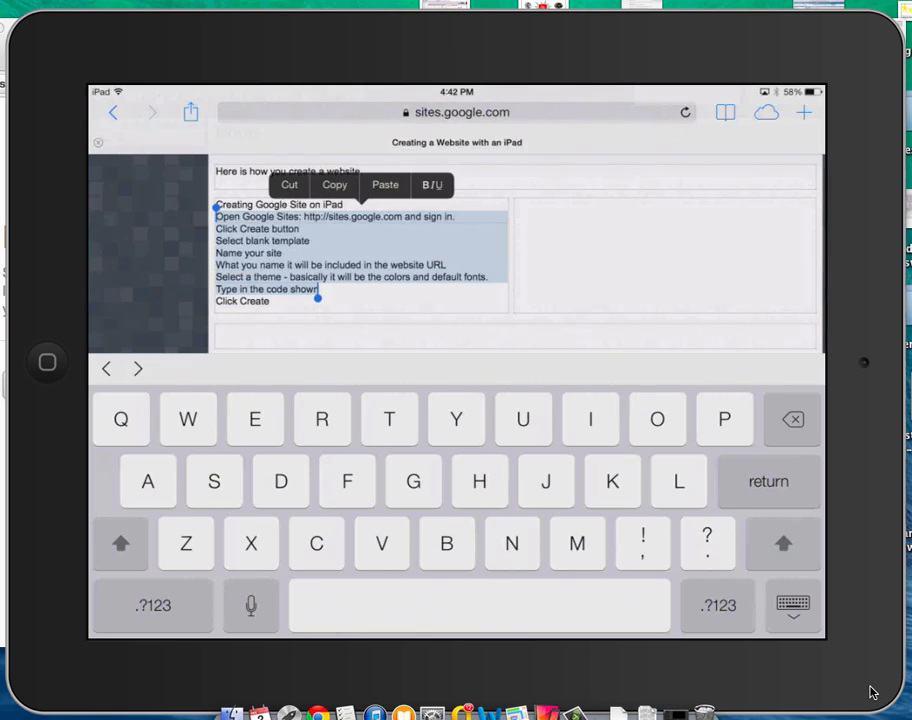
# Step: Place the insertion point after the pasted heading on the Home page
pyautogui.scroll(-3)
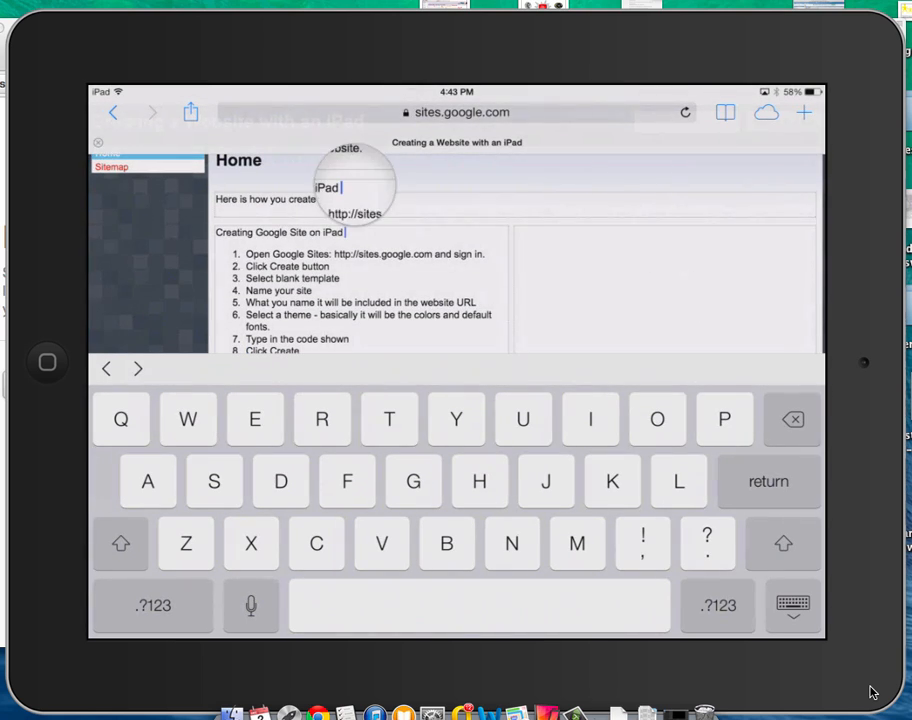
pyautogui.doubleClick(333, 232)
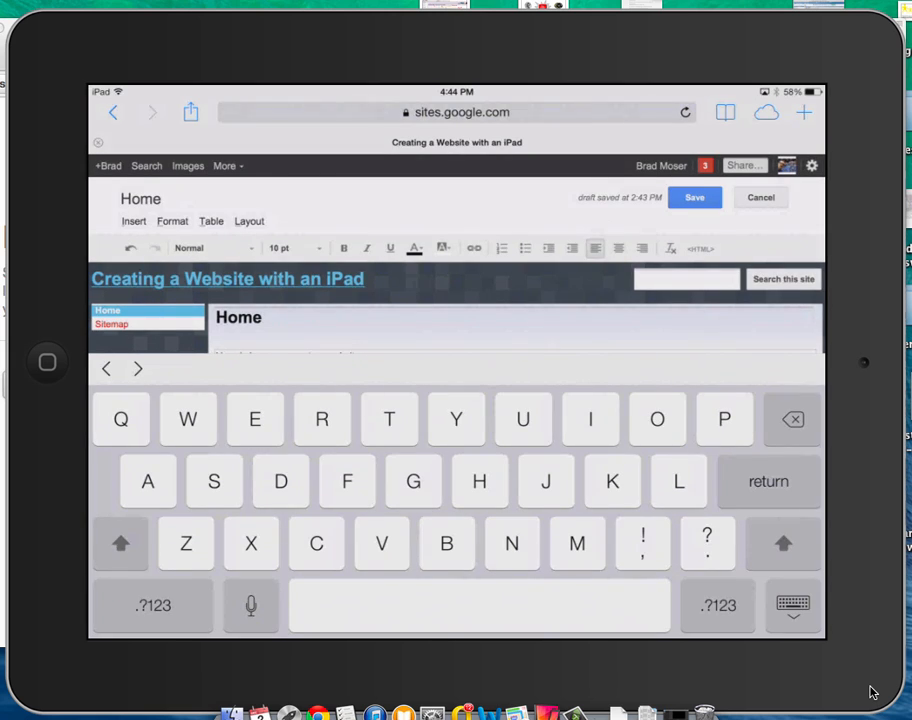
# Step: Upload the Creating a Website graphic from Camera Roll through Insert > Image
pyautogui.click(133, 221)
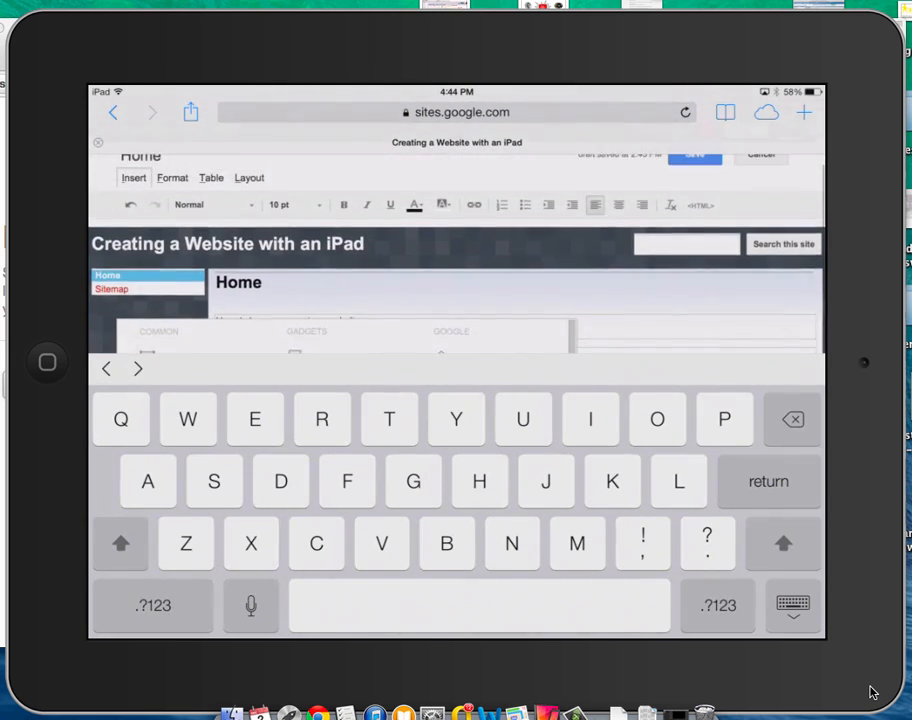
pyautogui.click(132, 178)
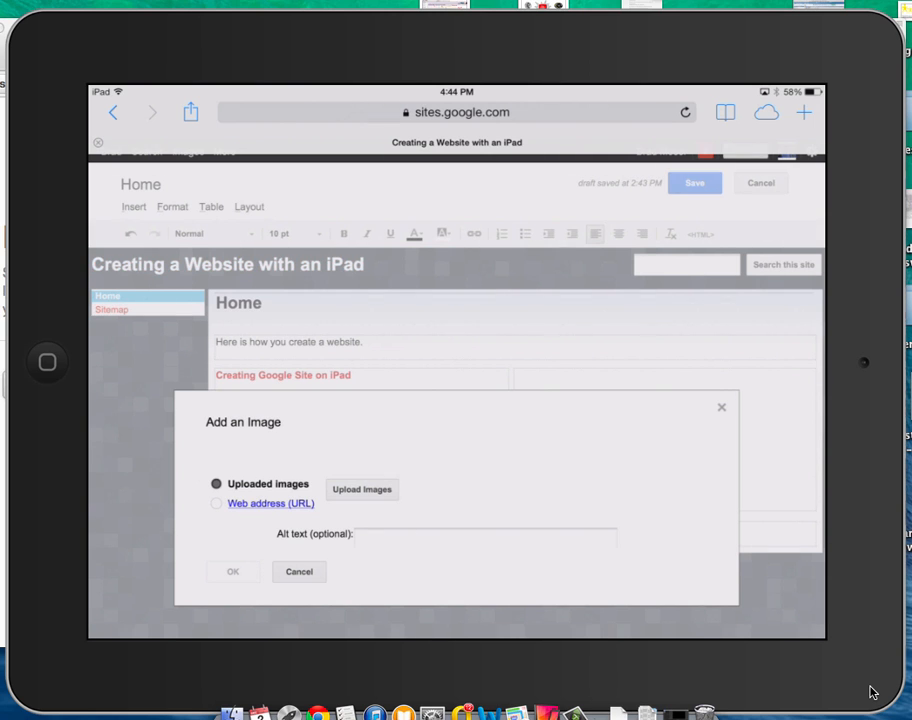
pyautogui.click(361, 489)
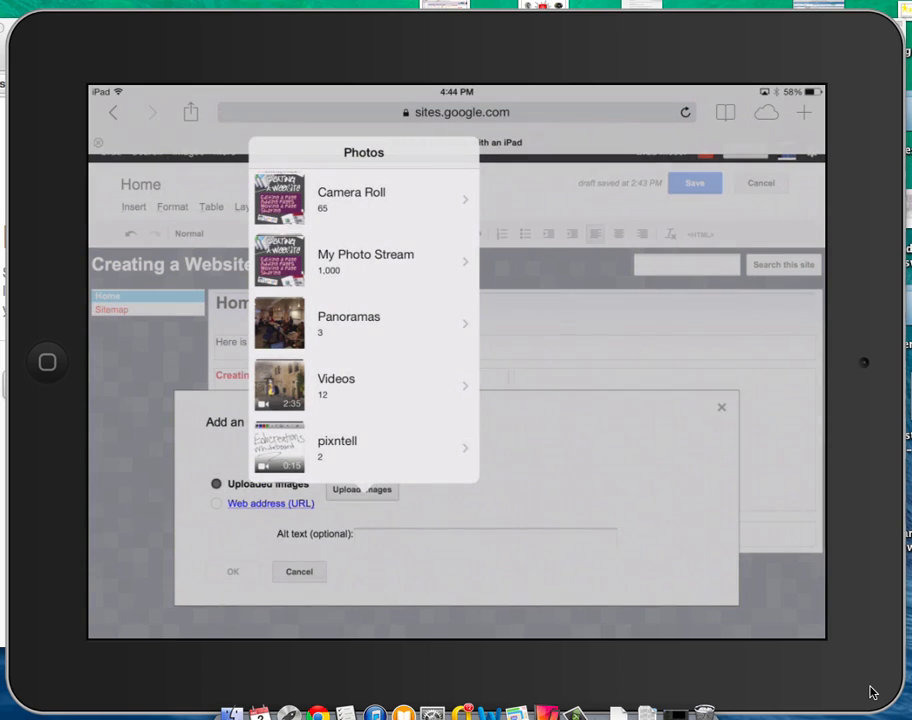
pyautogui.click(351, 192)
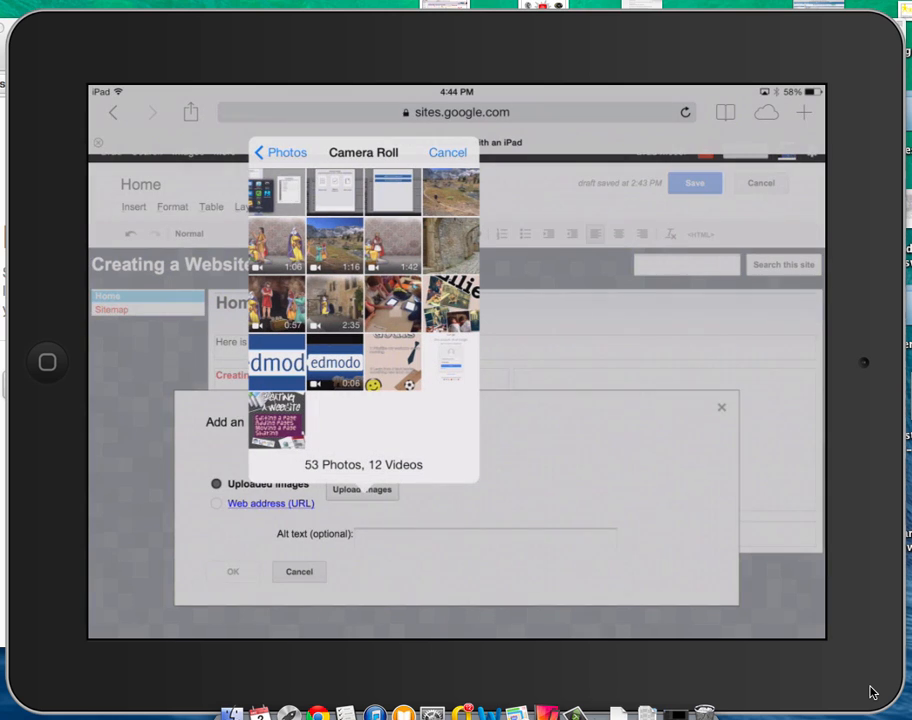
pyautogui.click(277, 418)
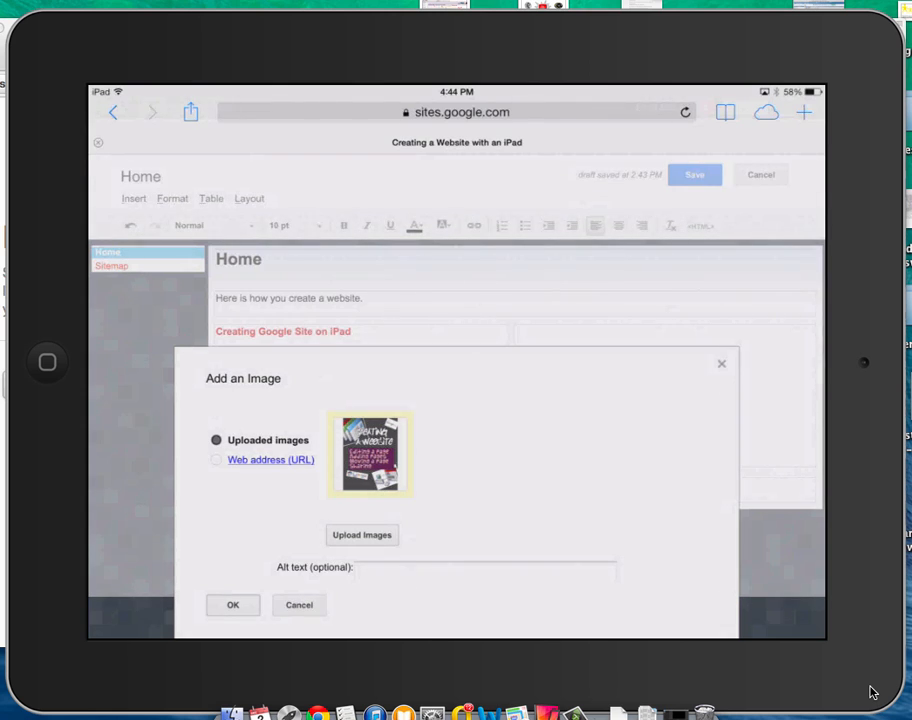
# Step: Insert the uploaded graphic into the Home page beside the numbered steps
pyautogui.click(232, 605)
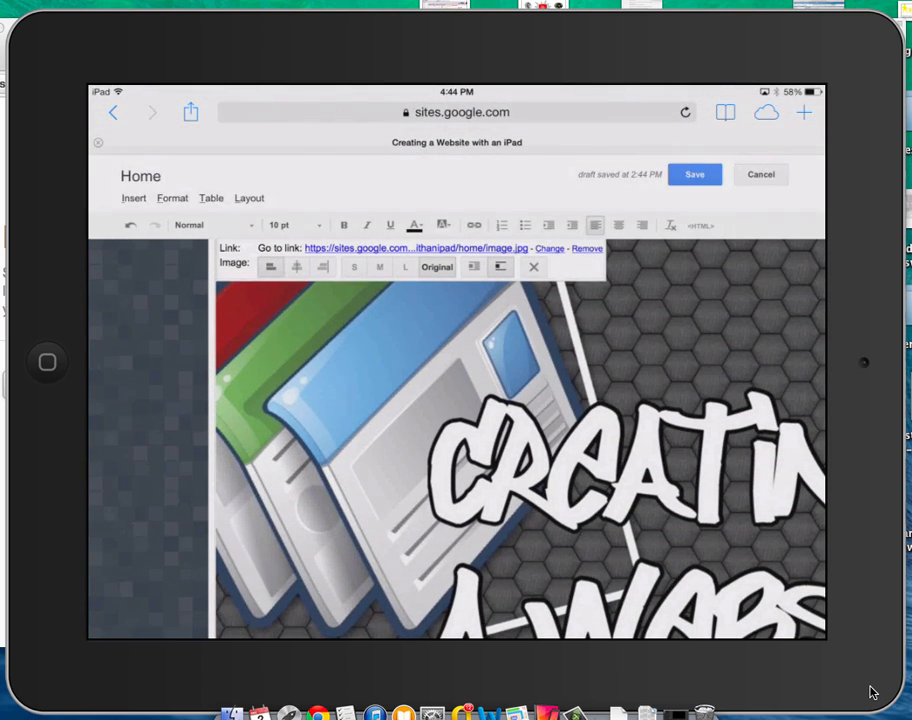
pyautogui.scroll(-3)
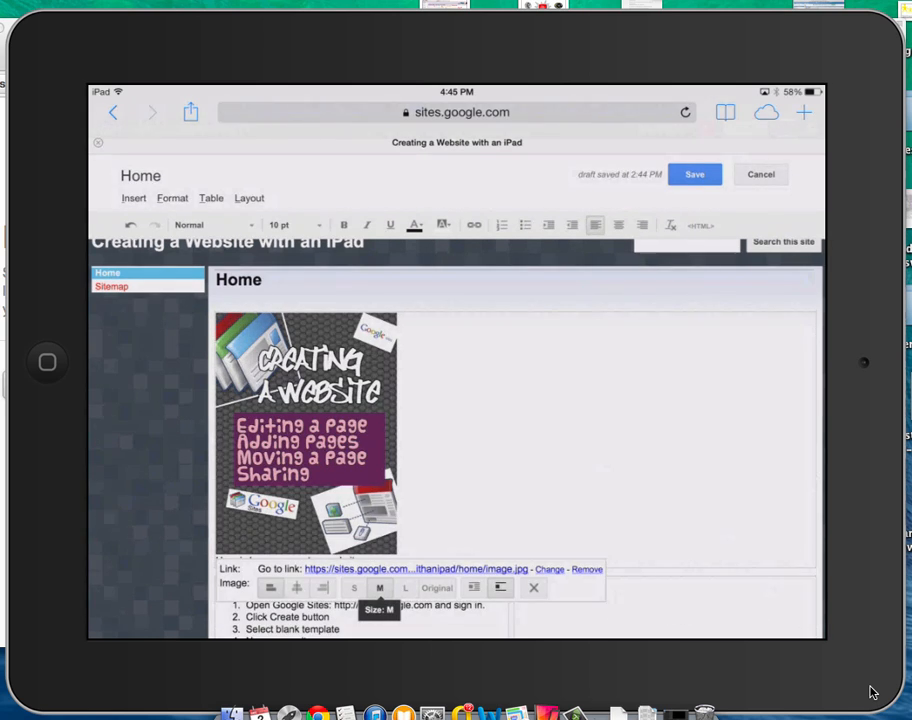
pyautogui.scroll(-3)
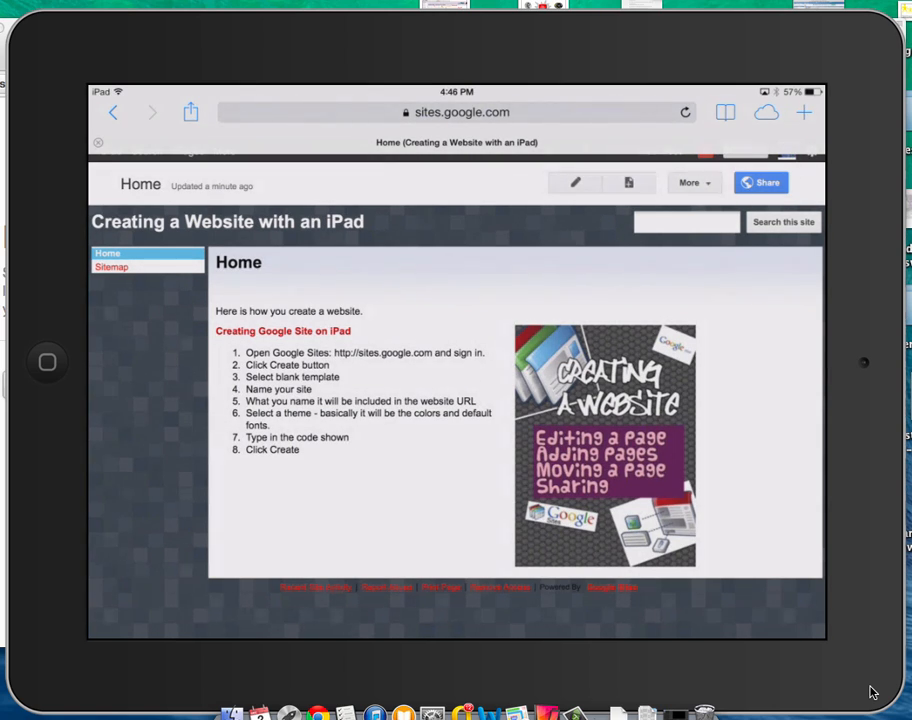
# Step: Start a new web page named 'Editing Pages' and place it under Home
pyautogui.click(630, 183)
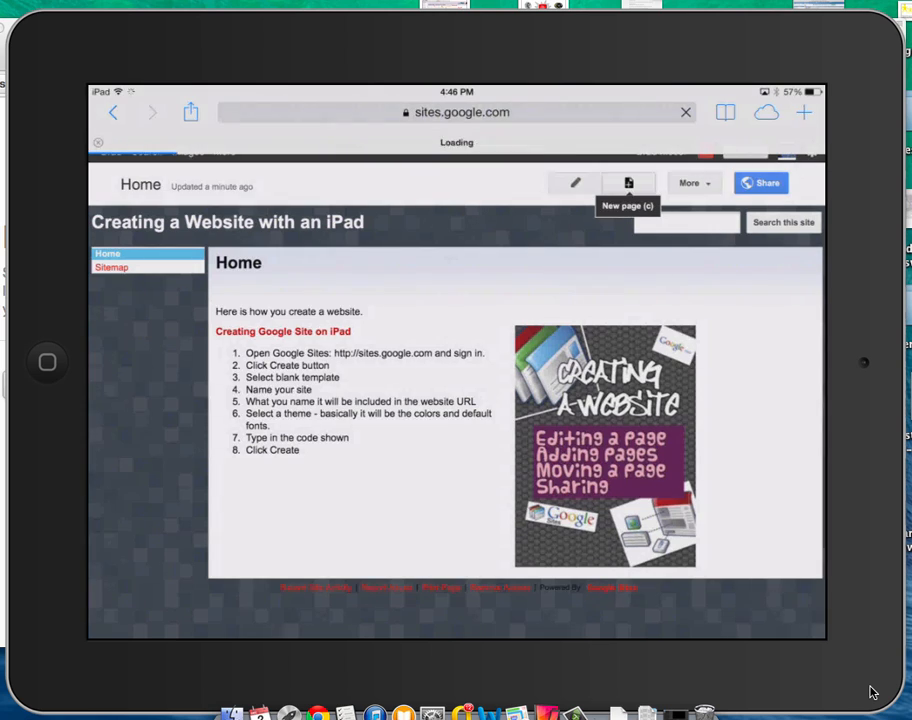
pyautogui.click(628, 182)
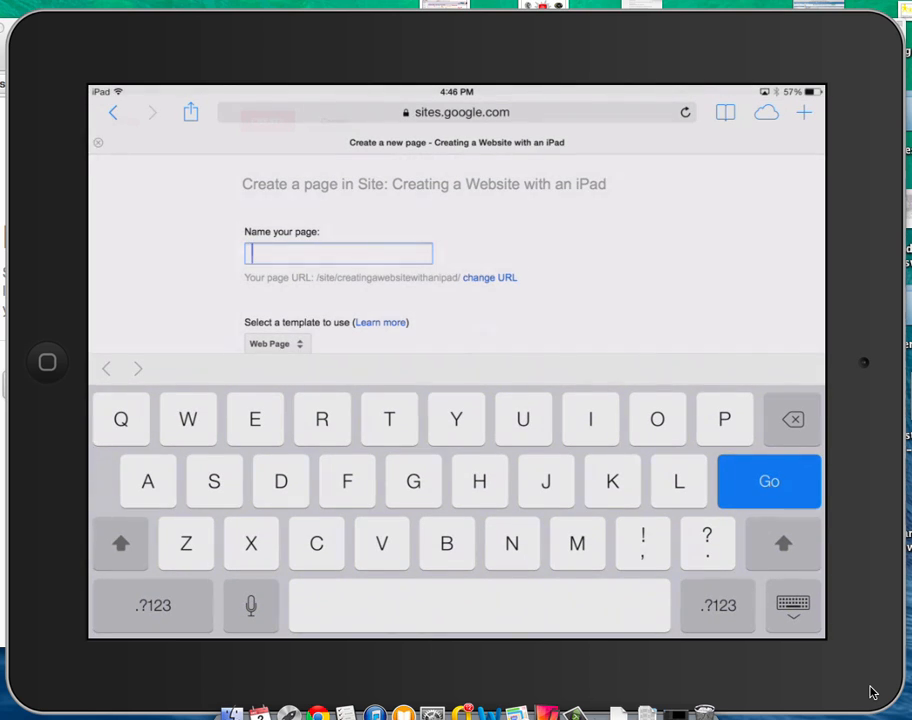
pyautogui.write('Ed')
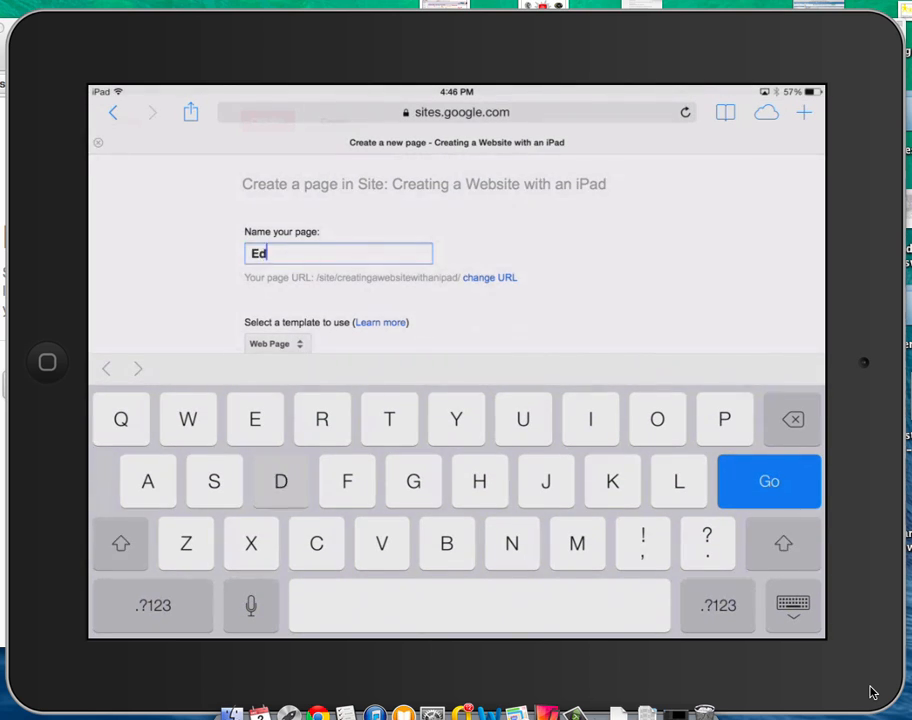
pyautogui.write('iting')
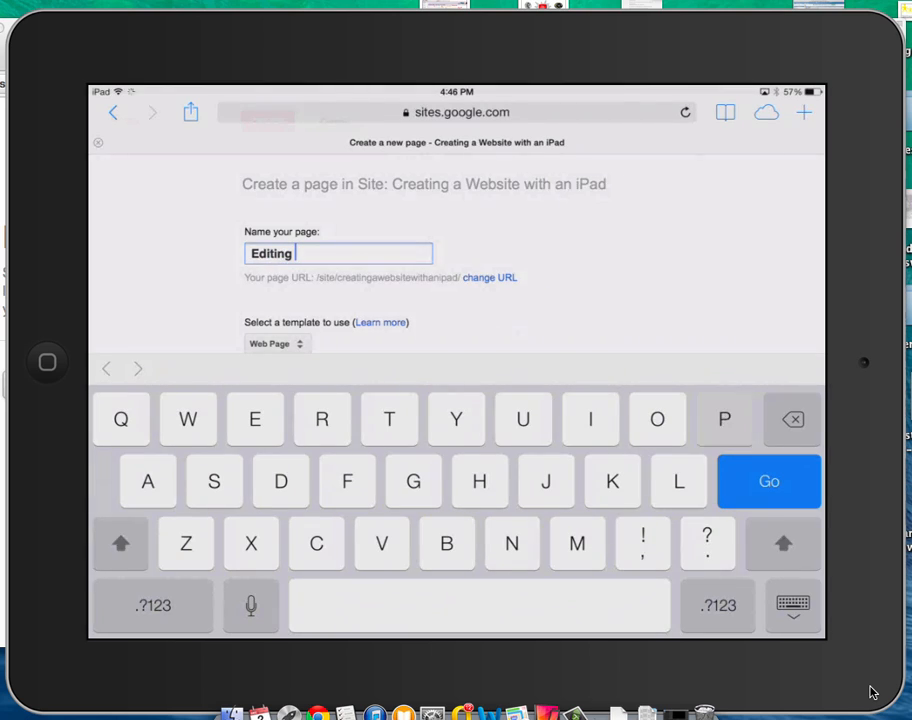
pyautogui.write('Pages')
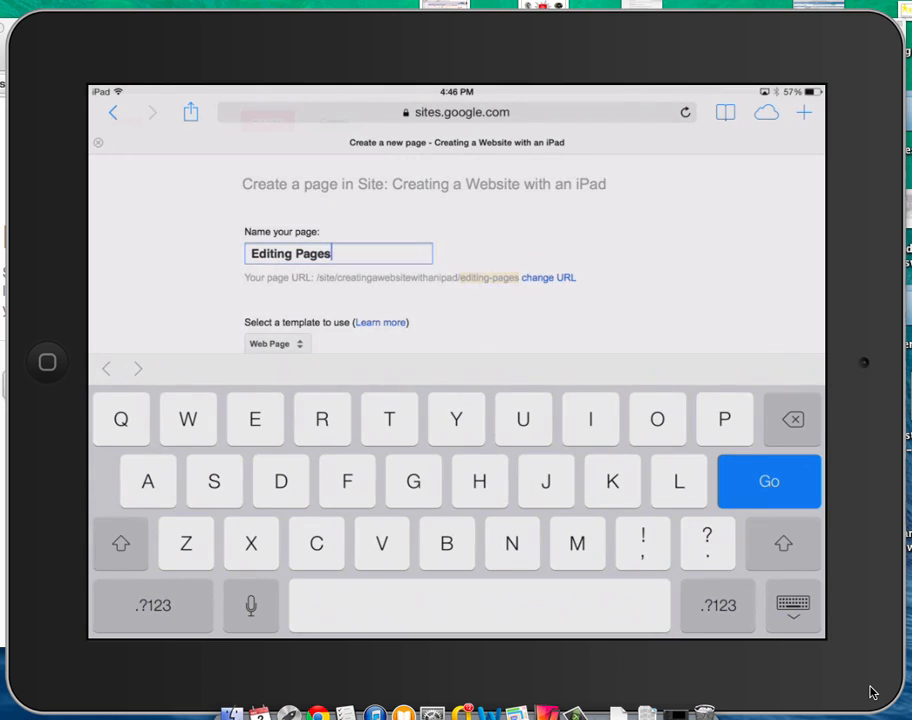
pyautogui.scroll(-3)
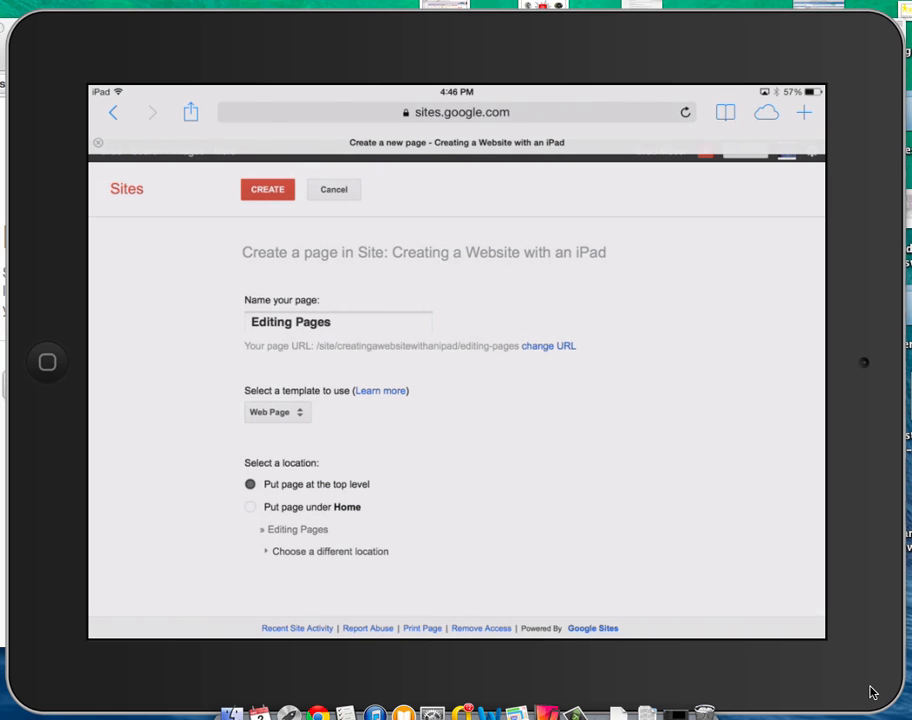
pyautogui.click(250, 507)
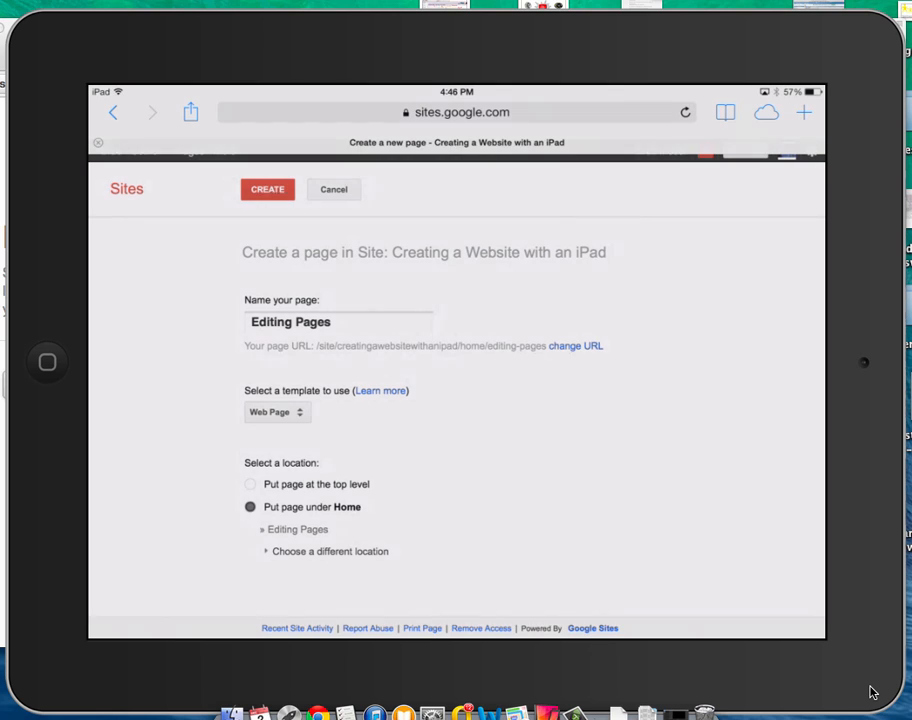
# Step: Create the Editing Pages subpage, then switch to the notes document in Google Docs
pyautogui.click(267, 189)
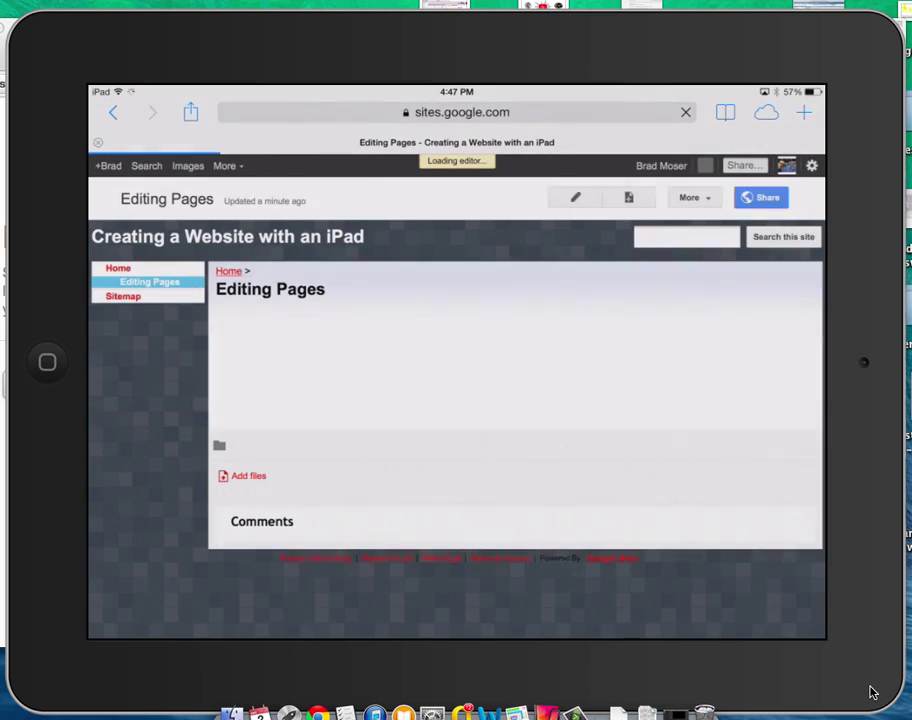
pyautogui.click(574, 196)
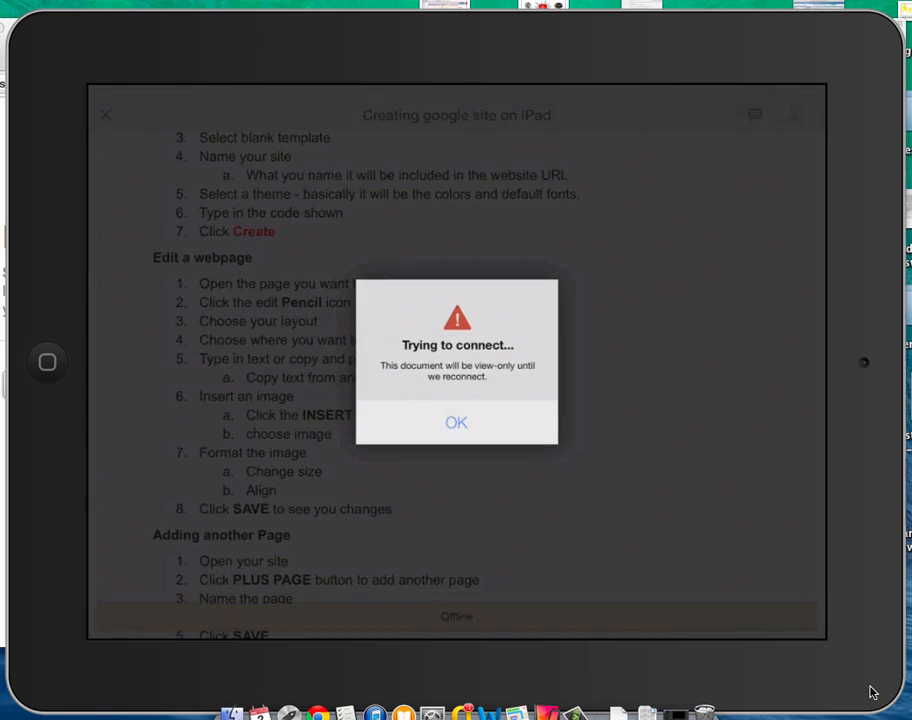
# Step: Dismiss the 'Trying to connect' alert on the notes document
pyautogui.click(456, 422)
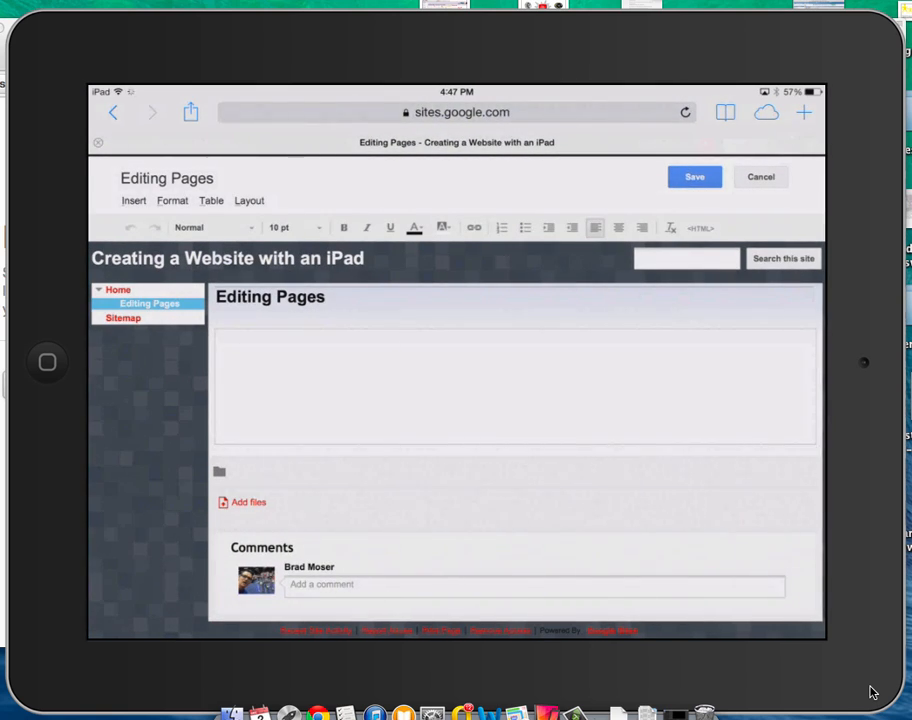
# Step: Paste the Edit a webpage steps into the Editing Pages body and save
pyautogui.click(513, 390)
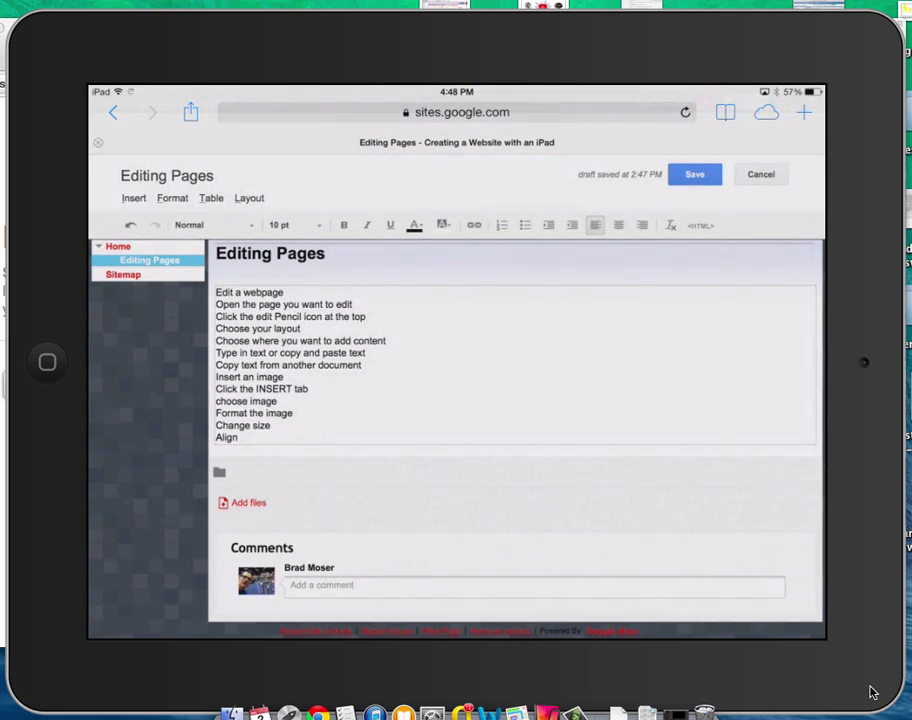
pyautogui.click(694, 173)
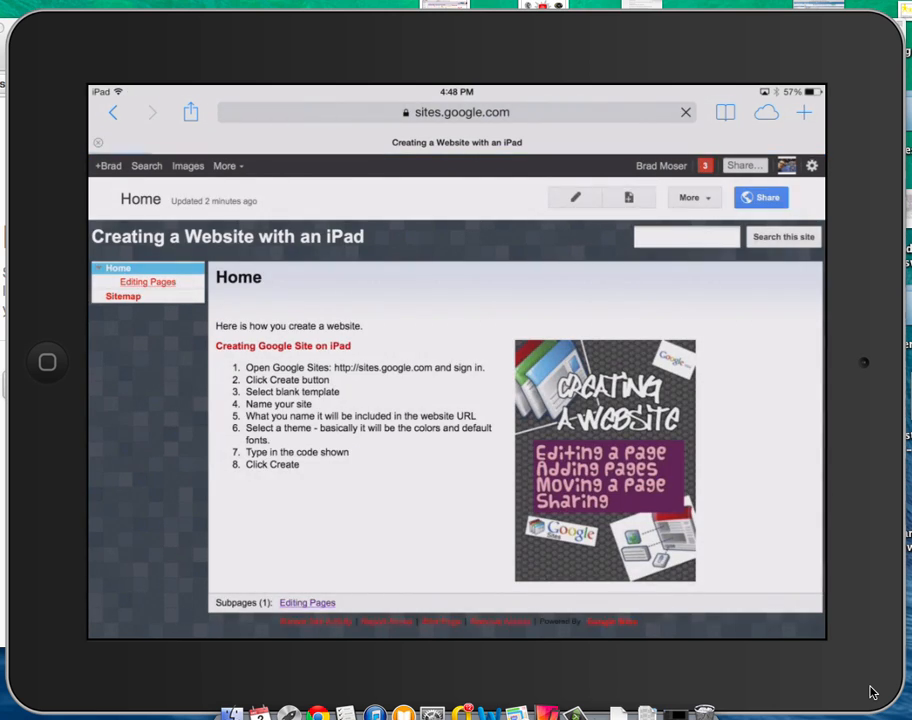
# Step: Open the Editing Pages subpage from the Home page's sidebar
pyautogui.click(148, 281)
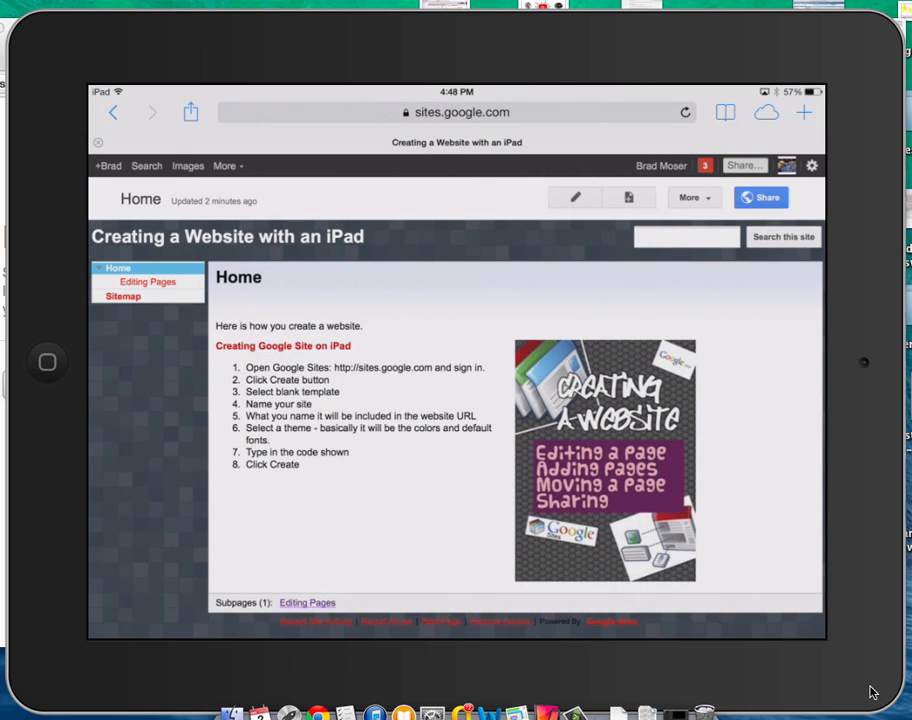
pyautogui.click(147, 282)
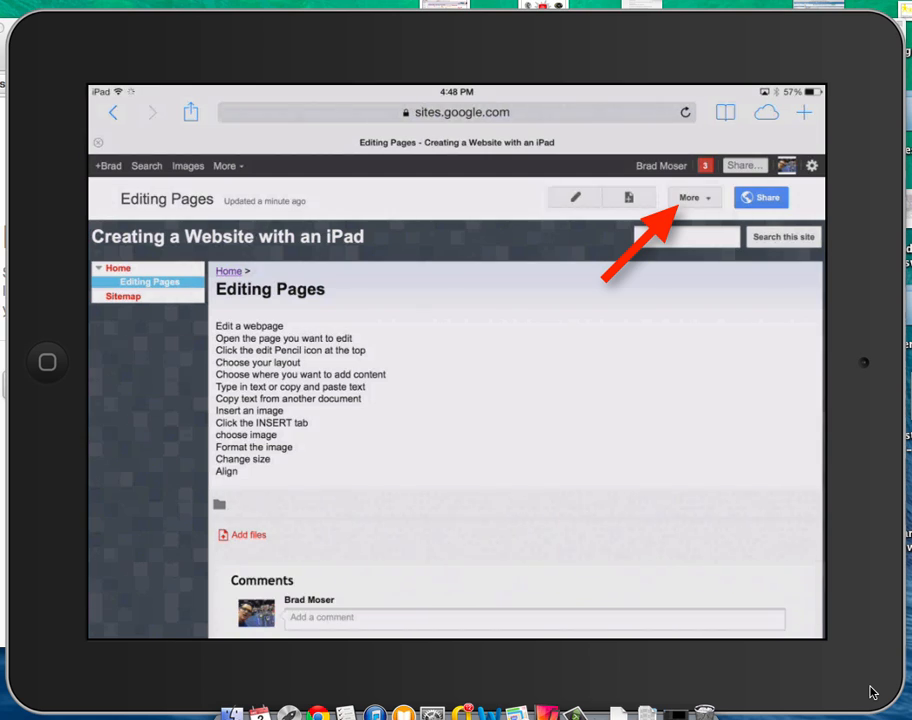
# Step: Move Editing Pages to the top level of 'Creating a Website with an iPad'
pyautogui.click(693, 197)
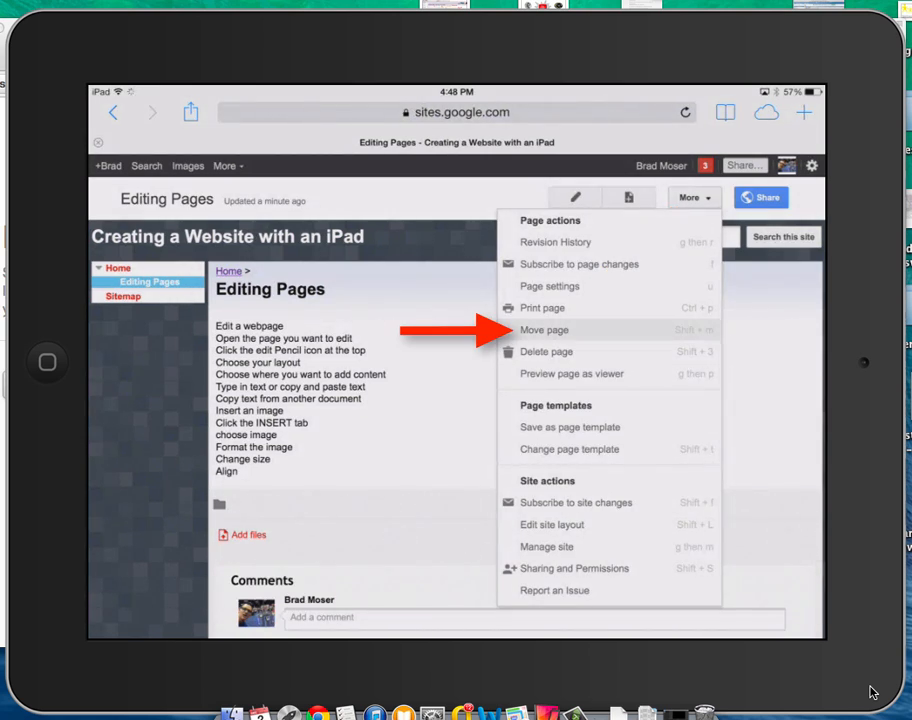
pyautogui.click(544, 329)
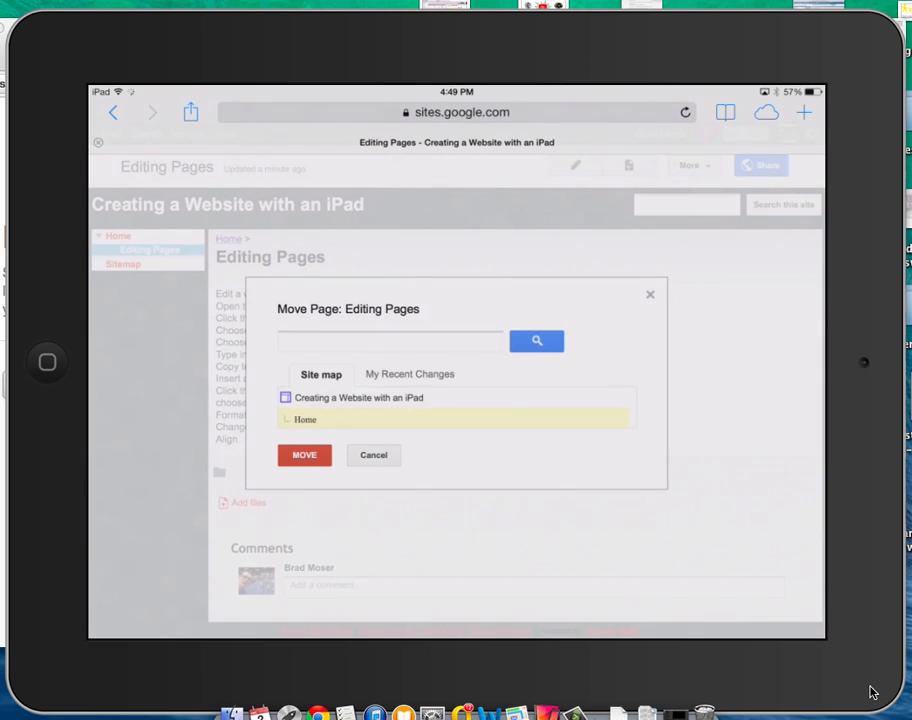
pyautogui.click(357, 398)
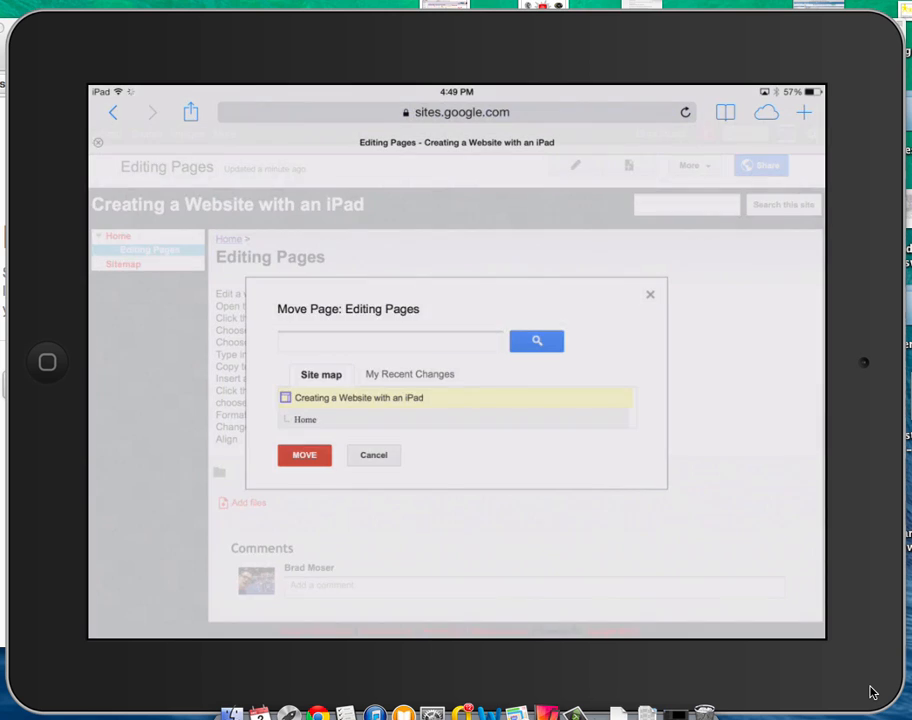
pyautogui.click(373, 455)
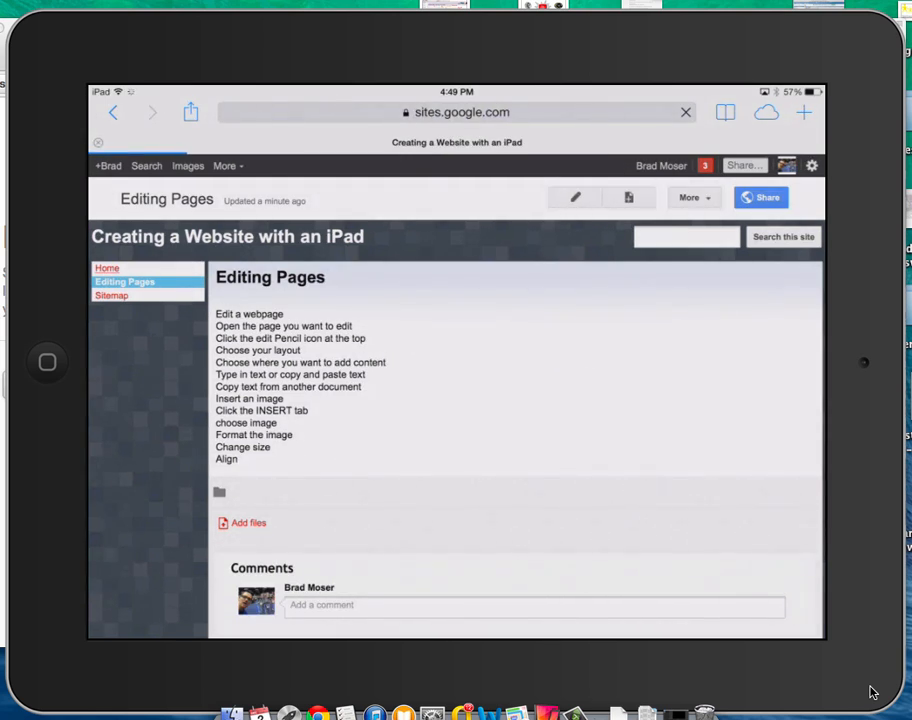
# Step: Return to Home and open the site's Sharing and Permissions settings
pyautogui.click(107, 267)
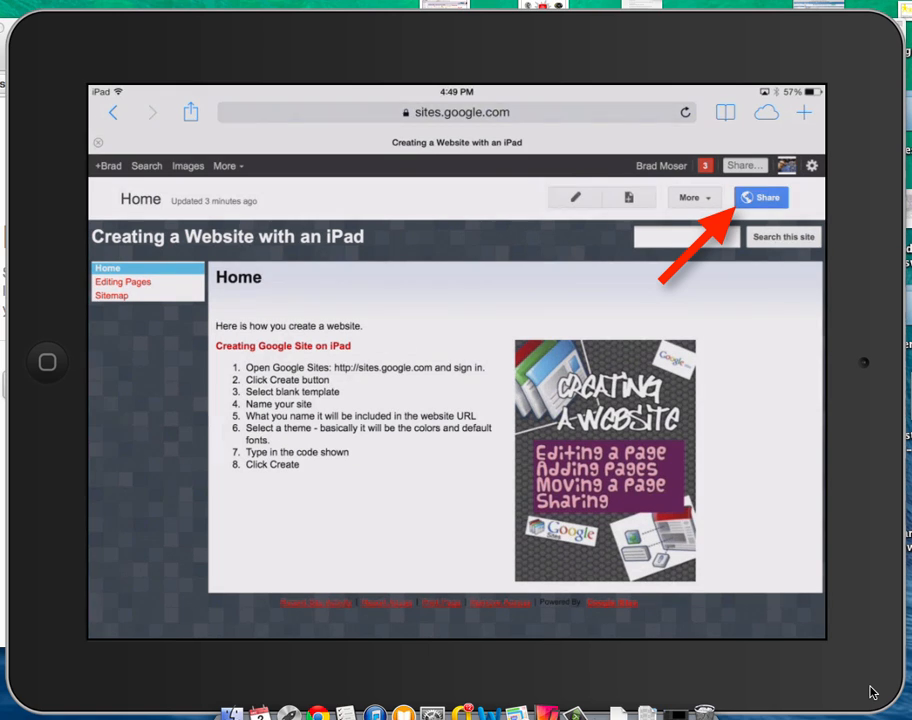
pyautogui.click(760, 197)
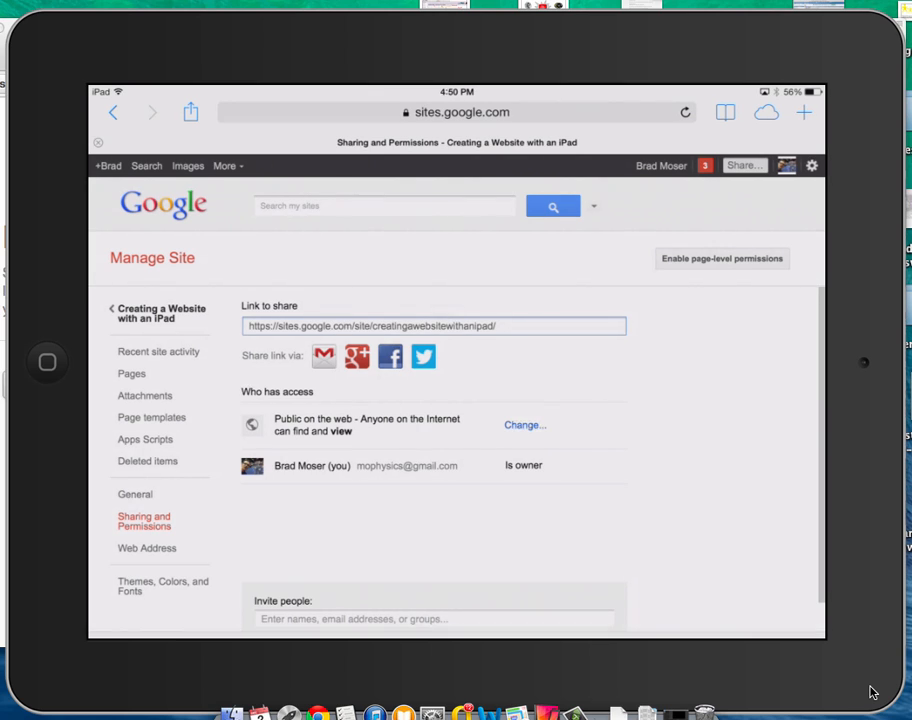
# Step: Change site access from public on the web to 'Anyone with the link' and save
pyautogui.click(524, 425)
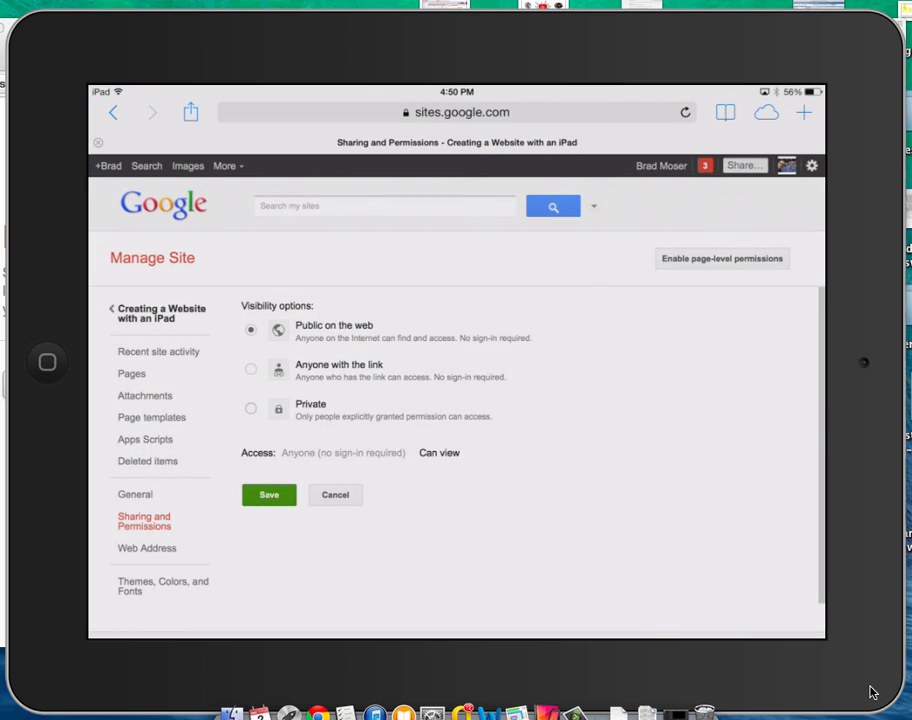
pyautogui.click(250, 369)
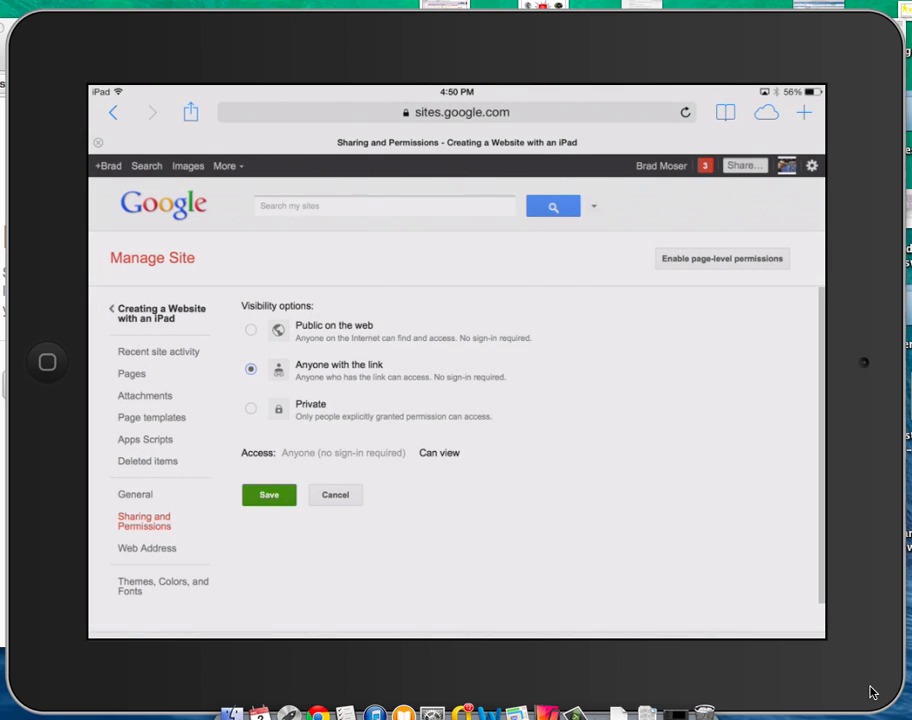
pyautogui.click(268, 495)
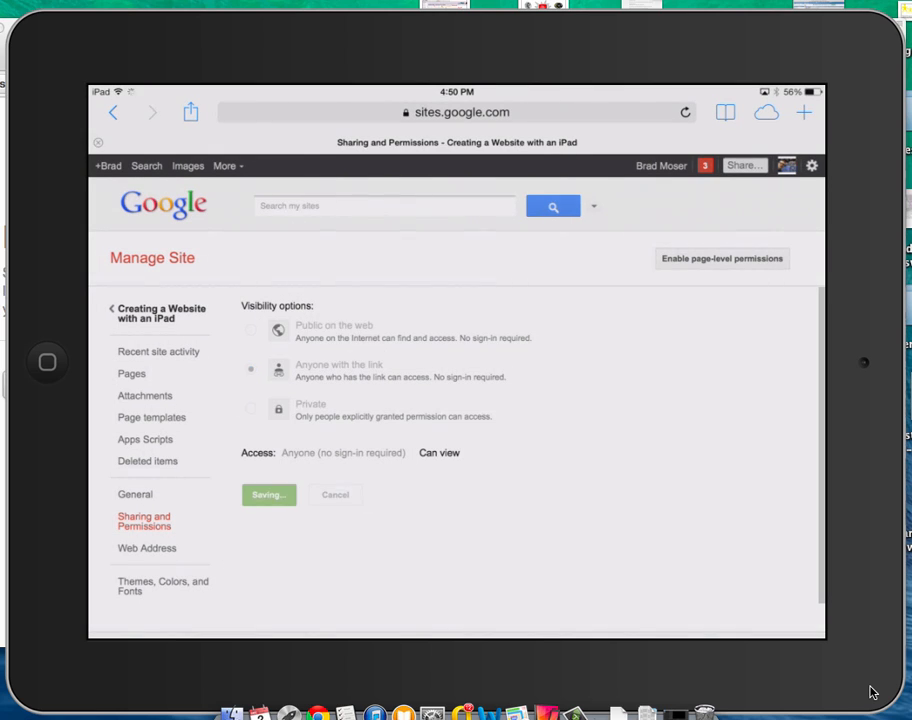